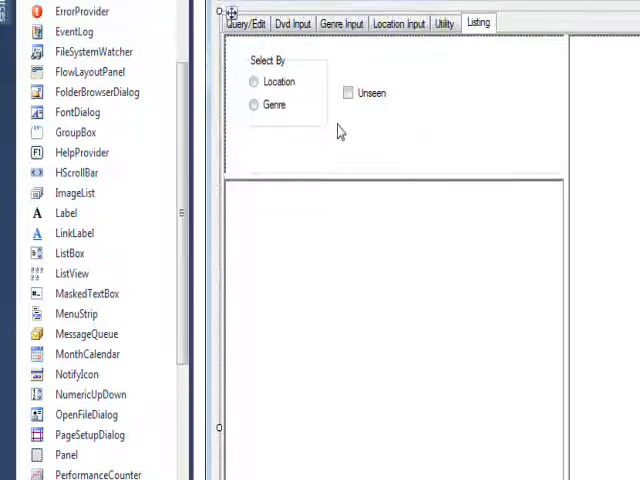
- Place a ListView on the Listing tab, dock it to fill, and name it ListDet
scroll("down", 3)
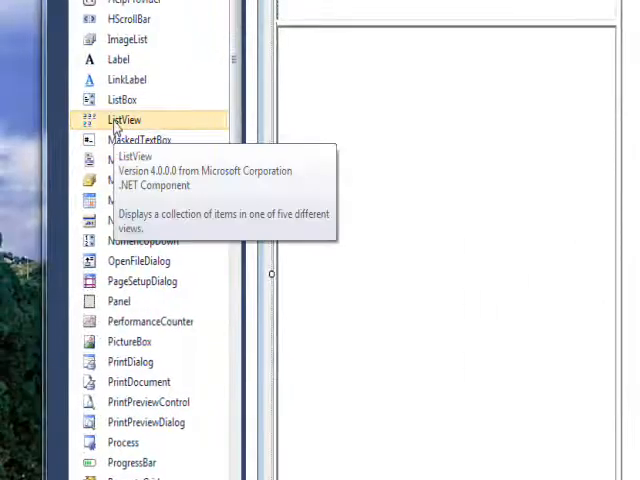
left_click_drag(122, 120, 430, 200)
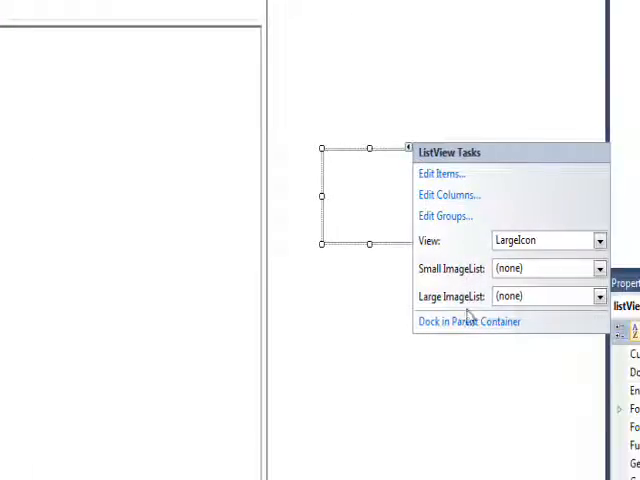
mouse_move(470, 322)
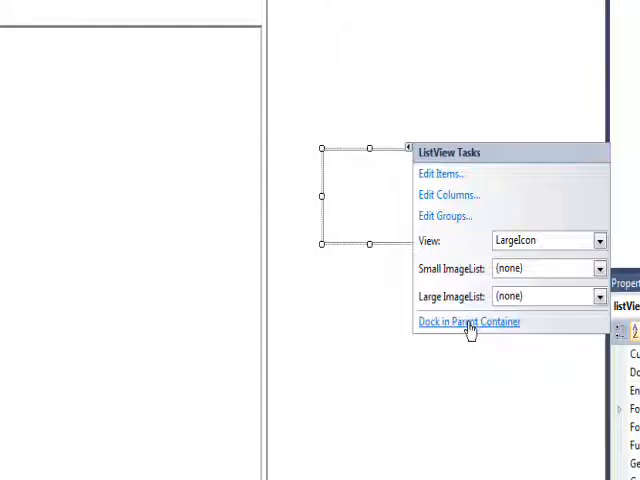
left_click(472, 320)
type("lsv")
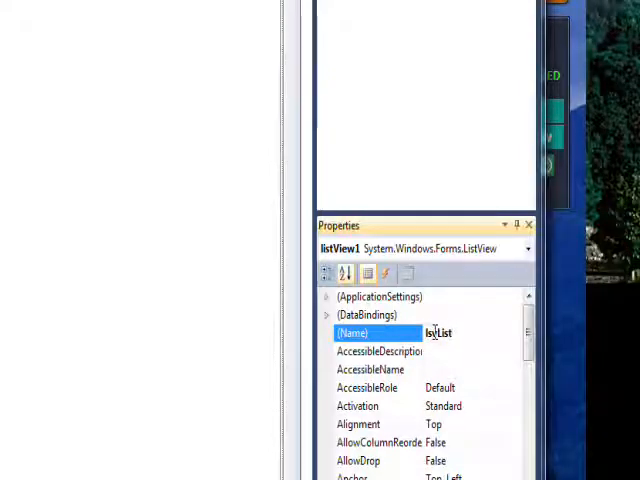
type("ListDet")
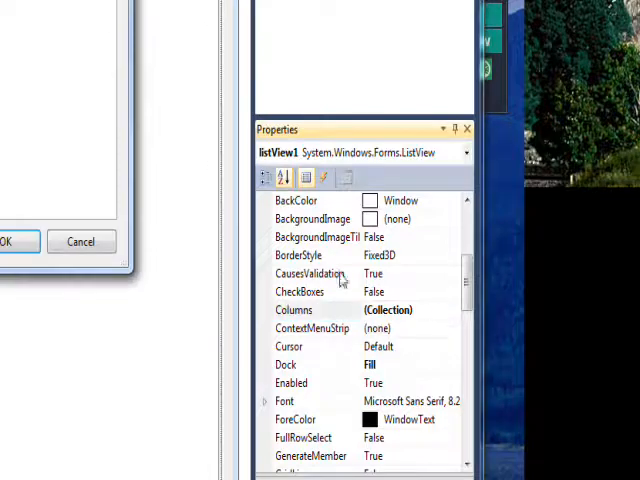
- Add a first column headed Title with width 300 in the Columns collection editor
left_click(400, 310)
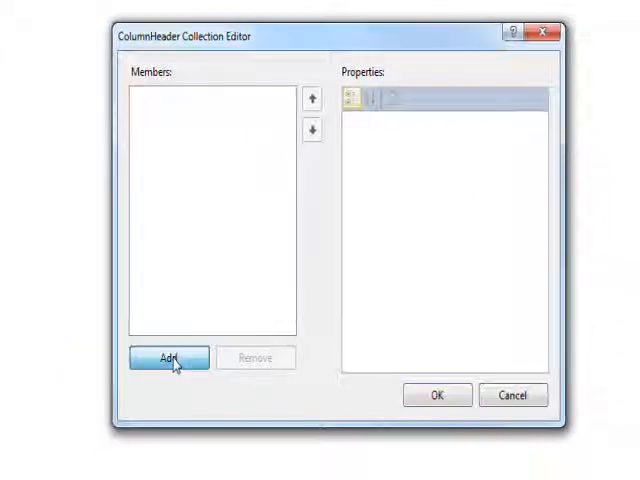
left_click(168, 358)
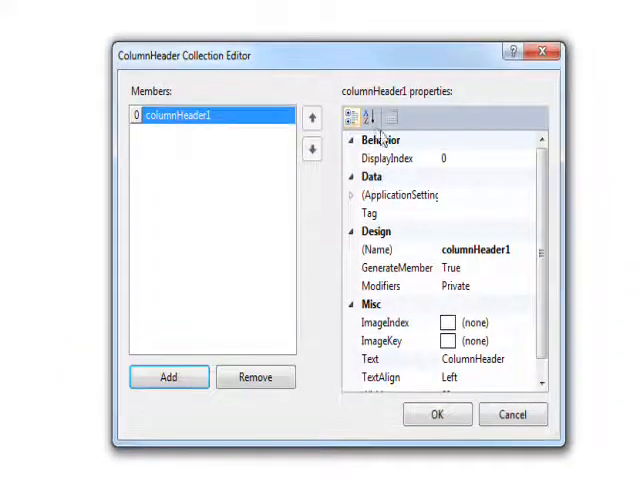
left_click(370, 120)
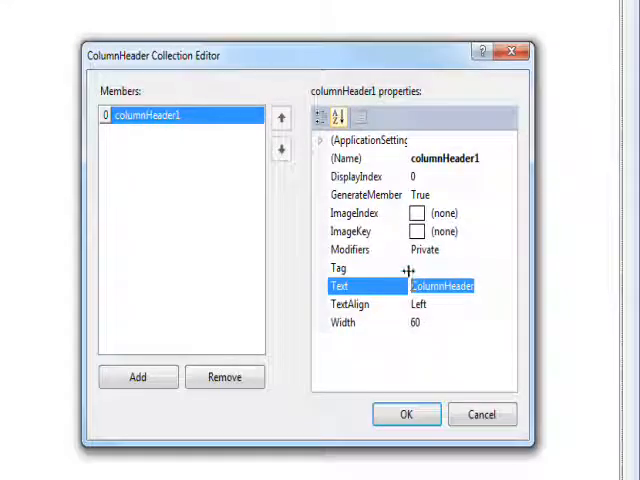
type("Title")
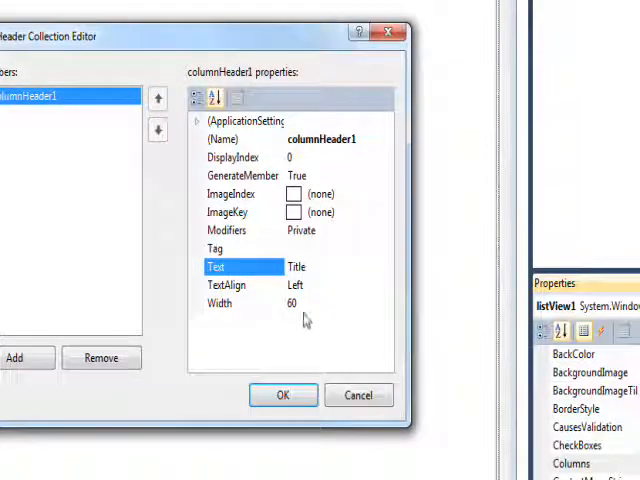
left_click(218, 304)
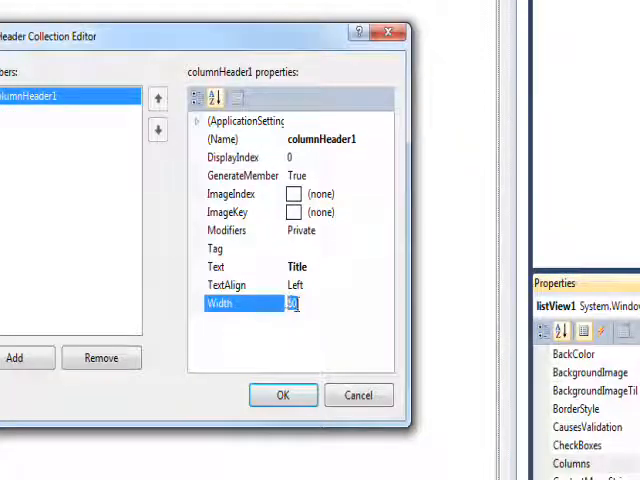
type("300")
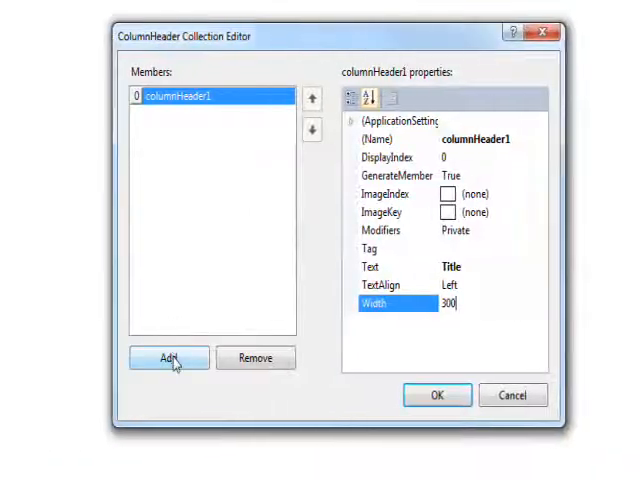
- Add a second column and begin its header text as Location
left_click(168, 358)
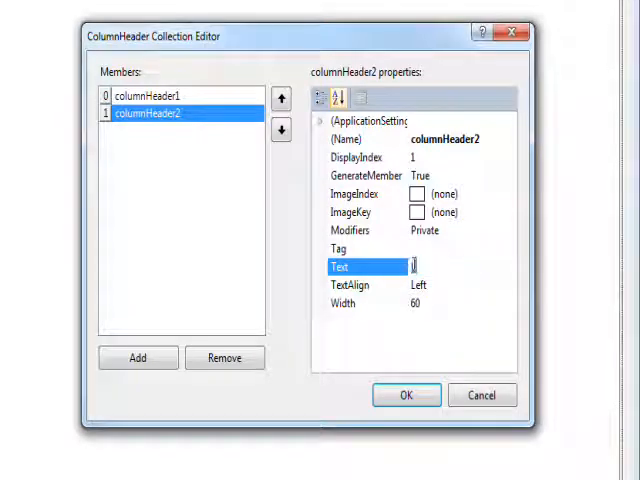
type("location")
left_click(462, 304)
type("200")
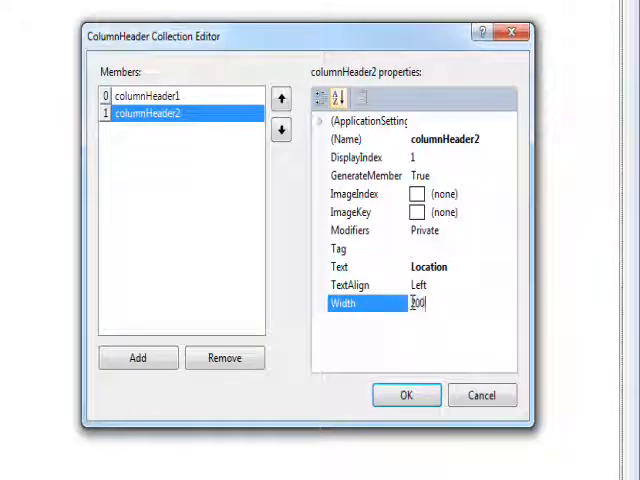
- Add a third column headed Genre with width 260
left_click(138, 358)
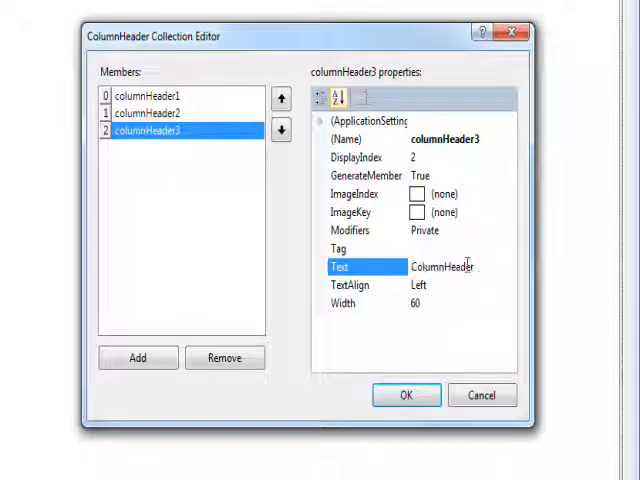
type("G")
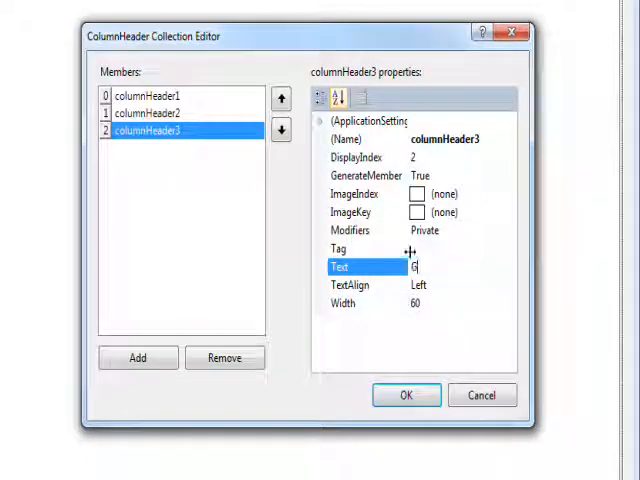
type("enre")
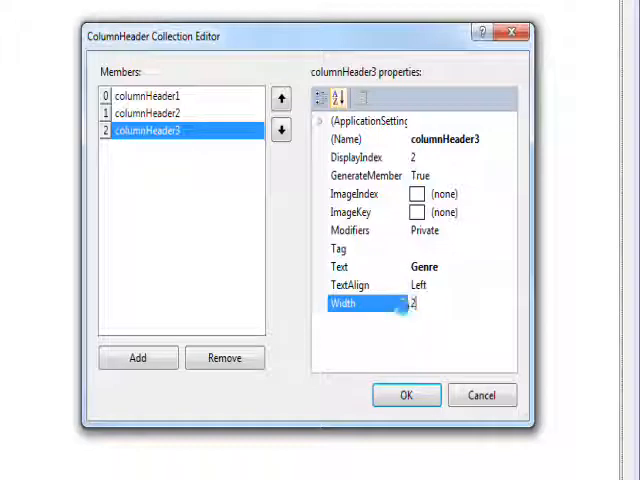
type("260")
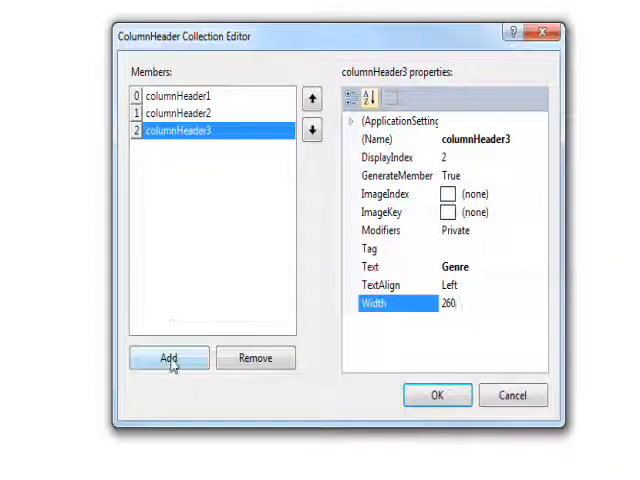
- Add a Seen column with width 40 and a fifth column for Id
left_click(168, 358)
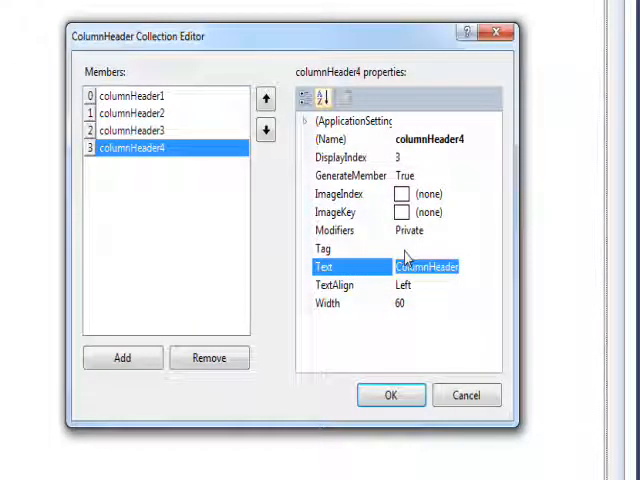
type("Seen")
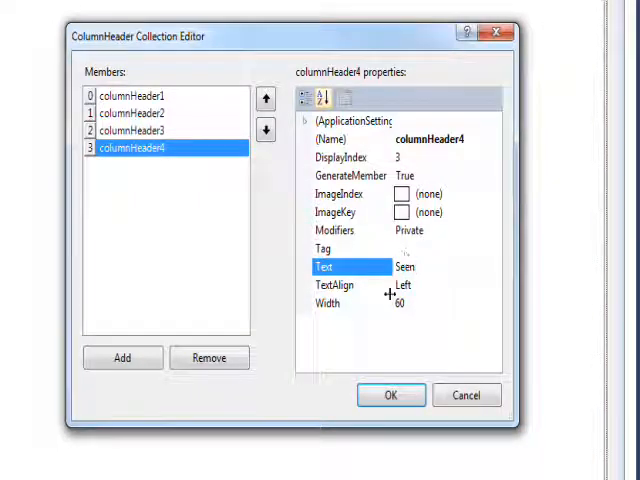
left_click(330, 302)
type("40")
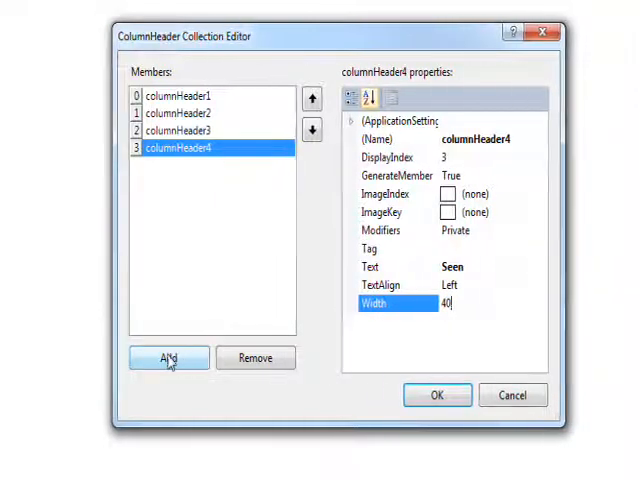
left_click(168, 358)
type("Id")
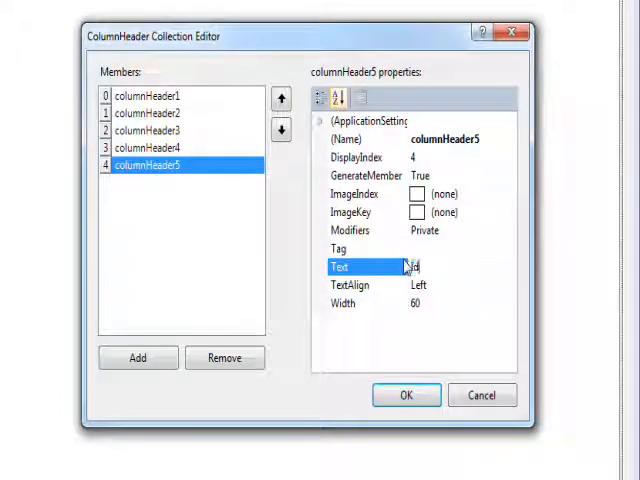
left_click(344, 304)
type("80")
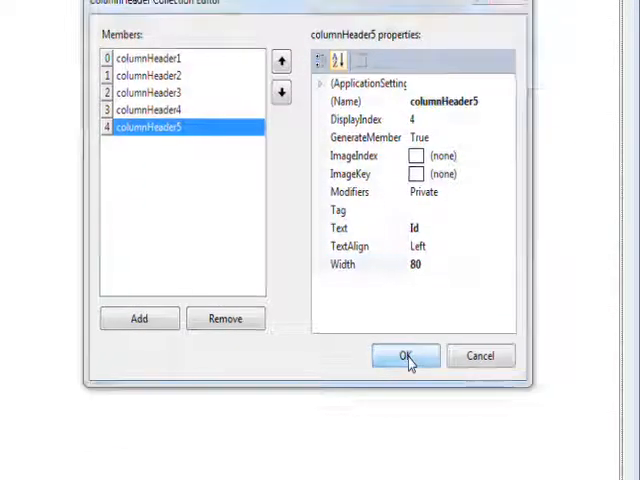
- Confirm the five columns and set the list view's View property to Details
left_click(404, 356)
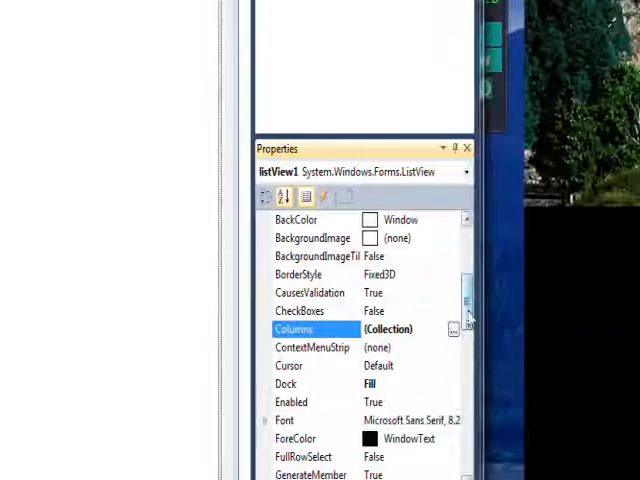
scroll("down", 3)
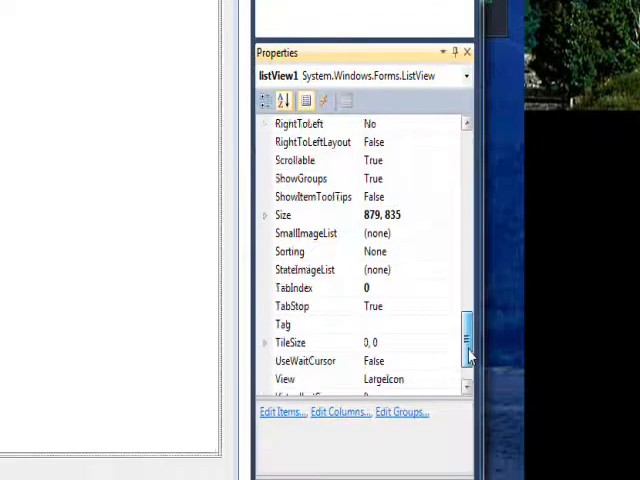
scroll("down", 3)
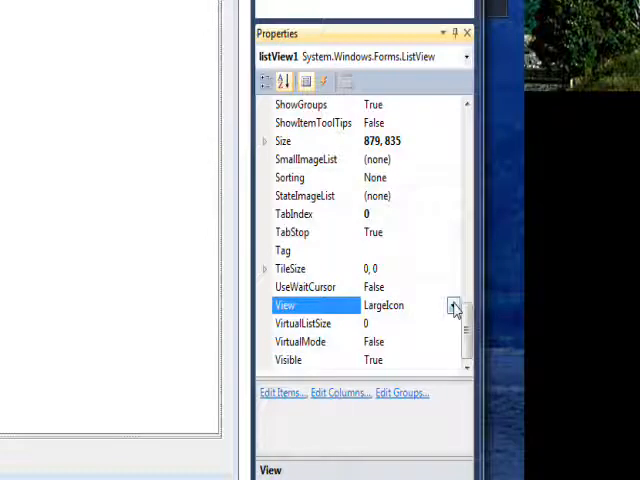
left_click(452, 304)
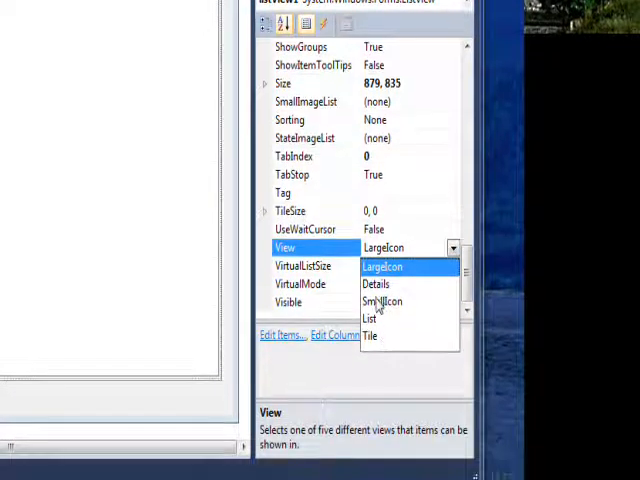
left_click(376, 284)
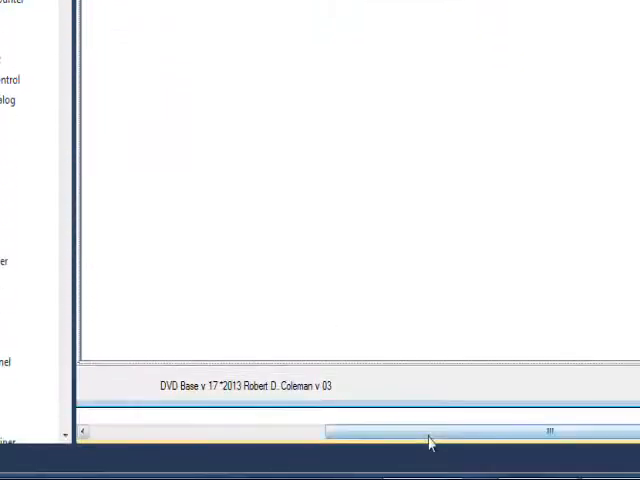
- Go to the empty trvListBy_AfterSelect handler in code view and use its context menu
left_click_drag(430, 440, 176, 430)
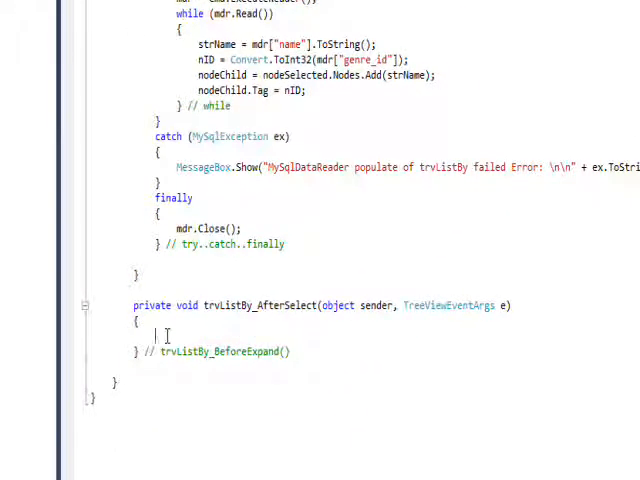
right_click(160, 336)
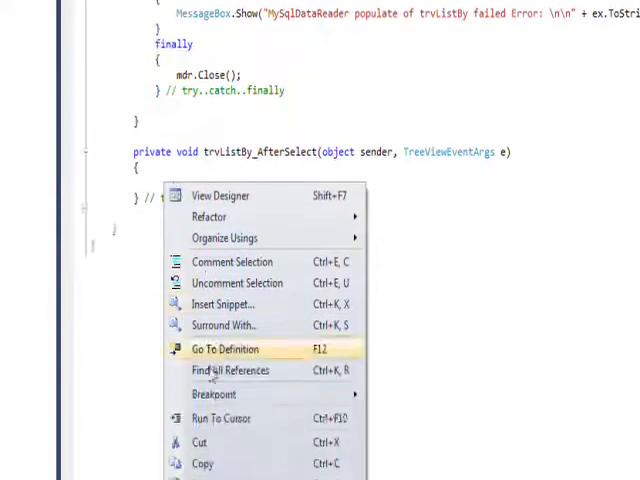
left_click(224, 348)
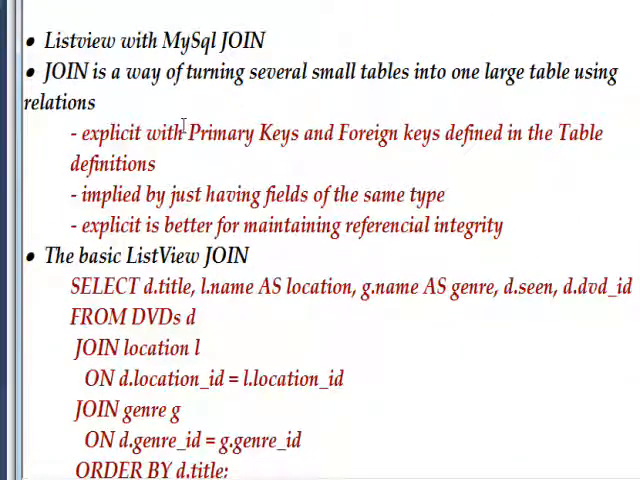
mouse_move(188, 164)
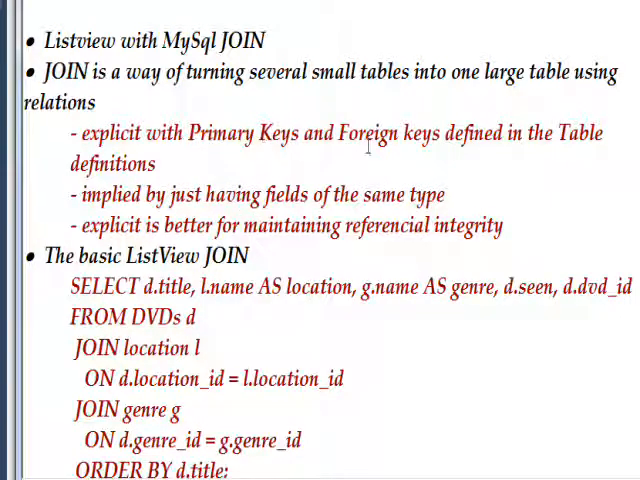
mouse_move(276, 140)
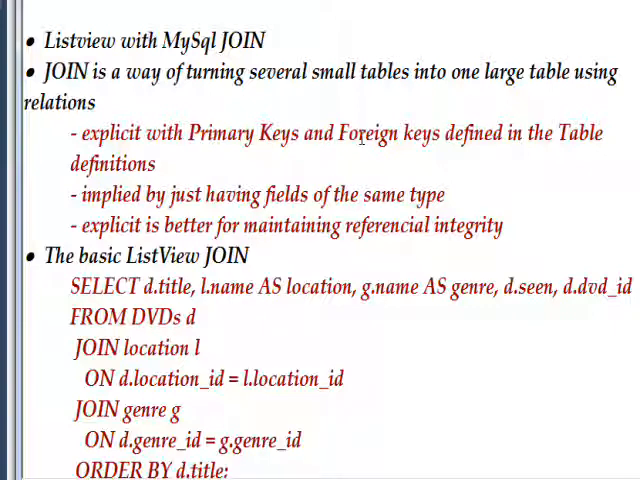
scroll("down", 3)
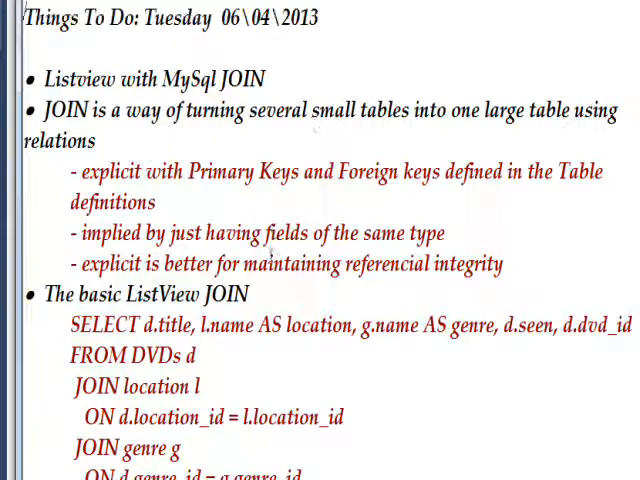
scroll("down", 3)
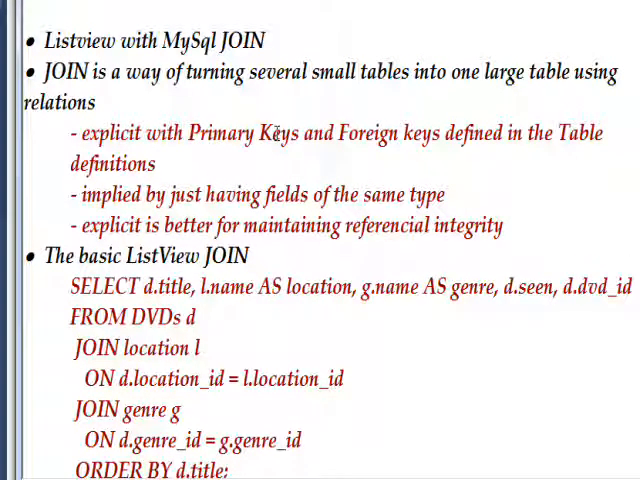
mouse_move(398, 144)
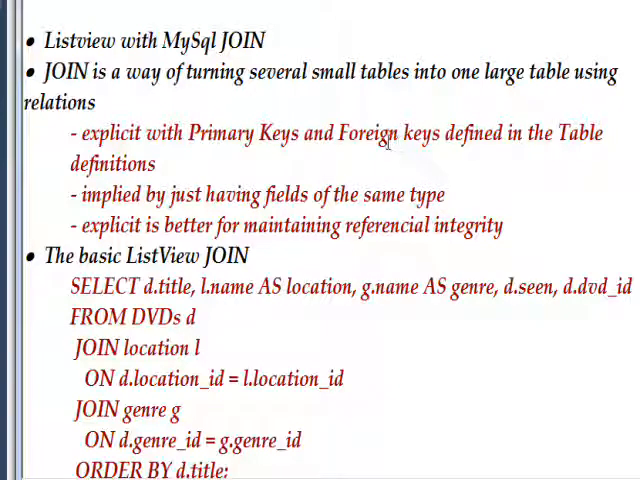
mouse_move(480, 144)
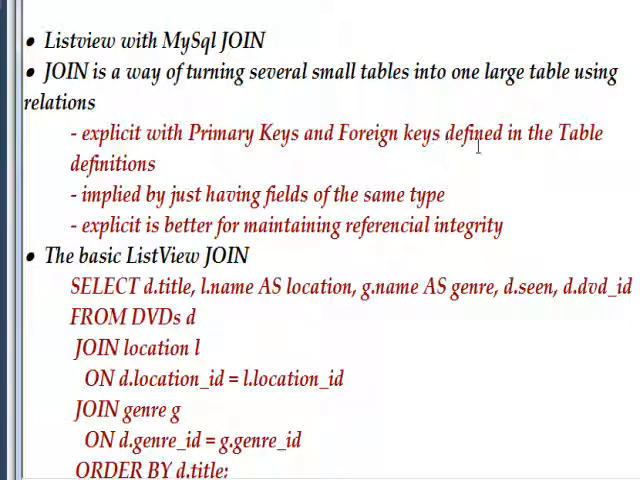
scroll("down", 3)
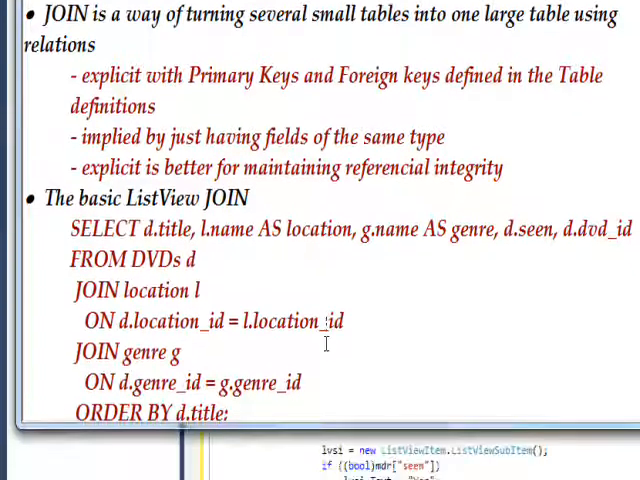
mouse_move(344, 140)
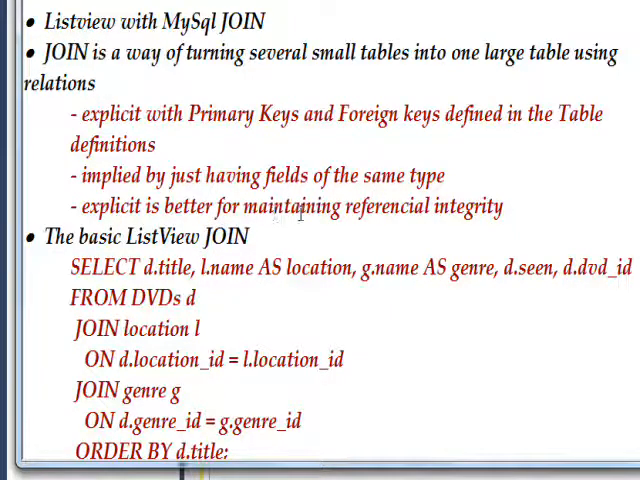
mouse_move(416, 222)
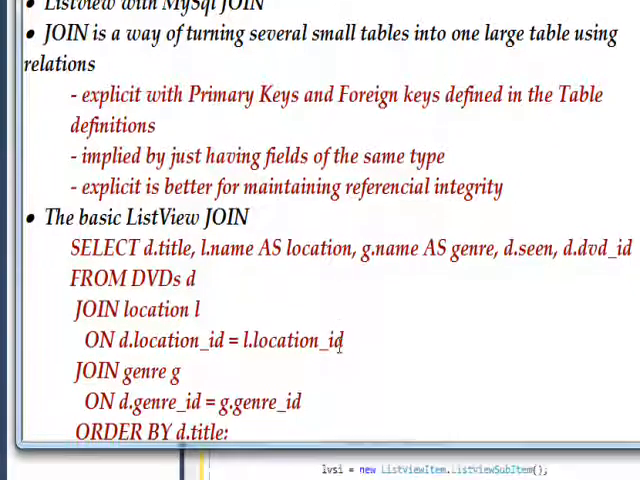
mouse_move(356, 224)
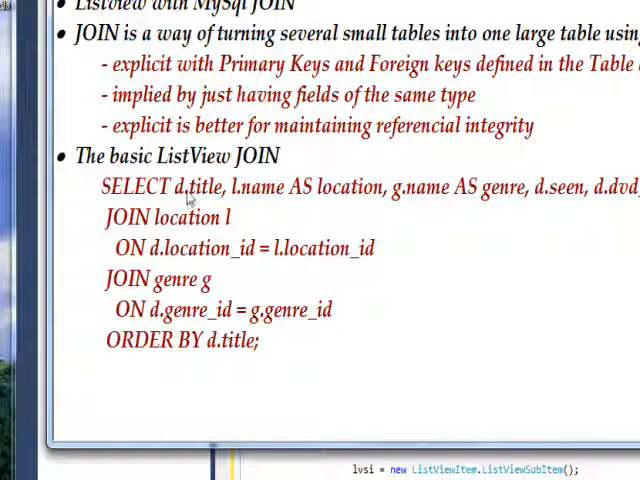
mouse_move(260, 200)
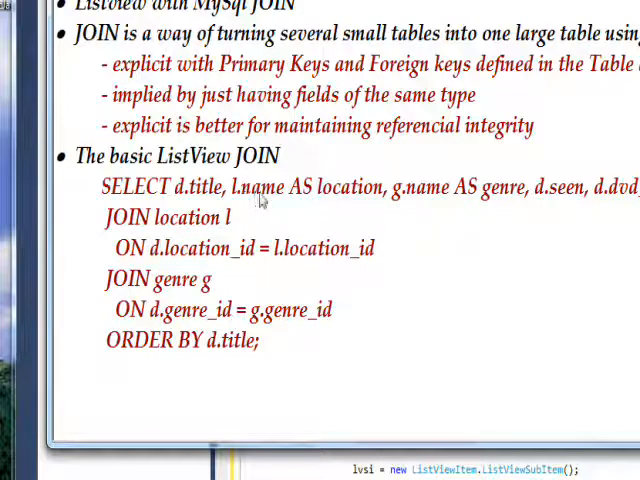
mouse_move(416, 200)
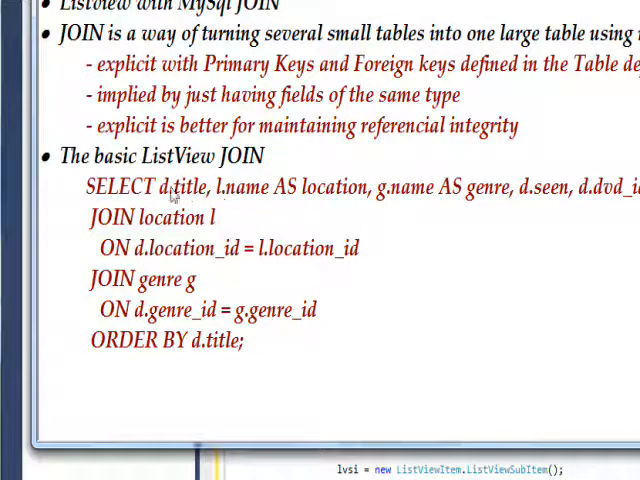
mouse_move(190, 196)
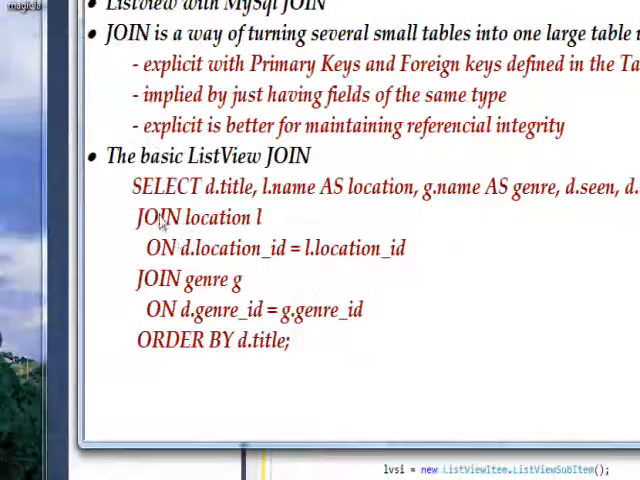
mouse_move(258, 228)
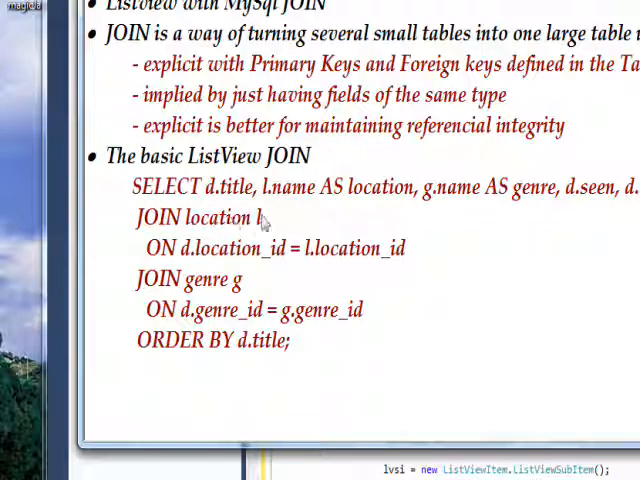
mouse_move(304, 198)
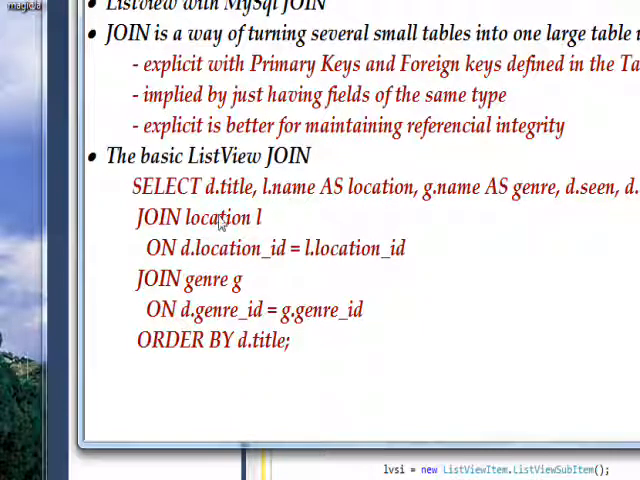
mouse_move(238, 196)
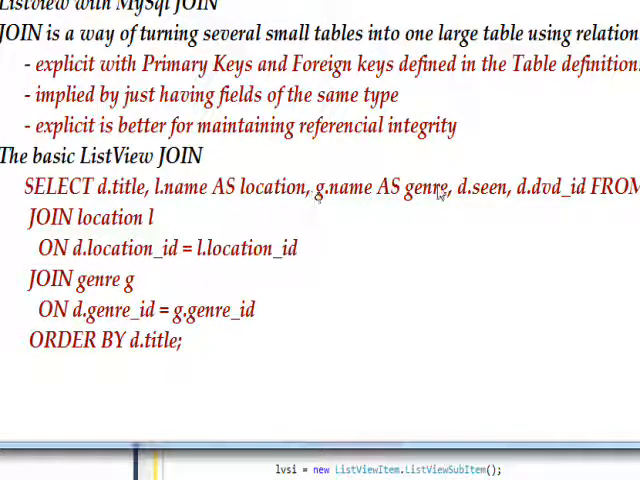
mouse_move(316, 192)
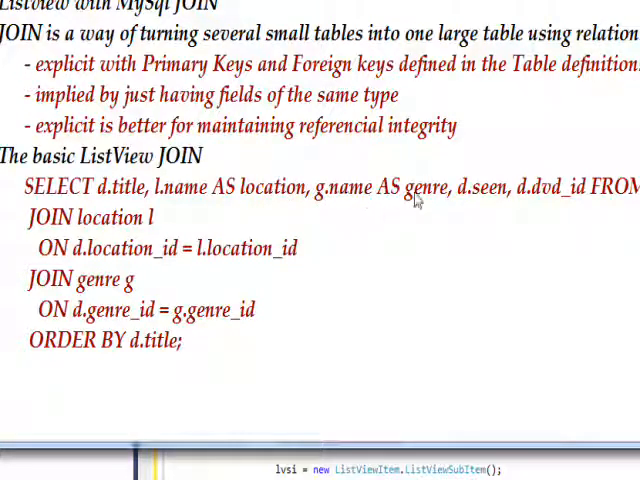
mouse_move(424, 204)
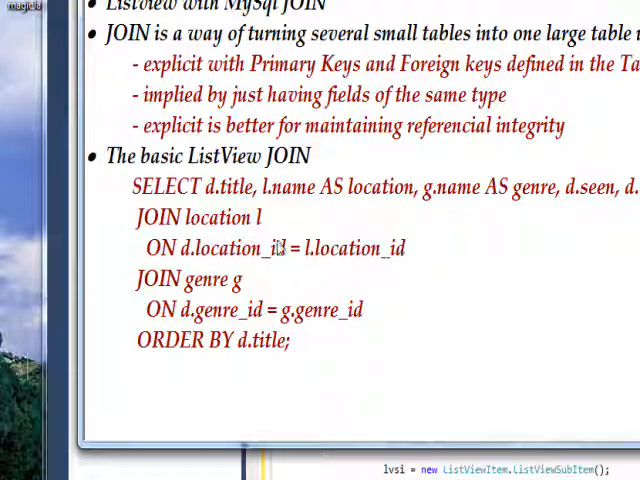
mouse_move(344, 250)
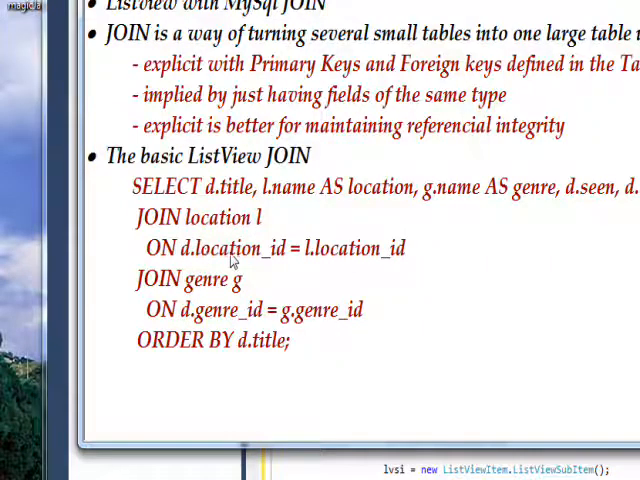
mouse_move(348, 258)
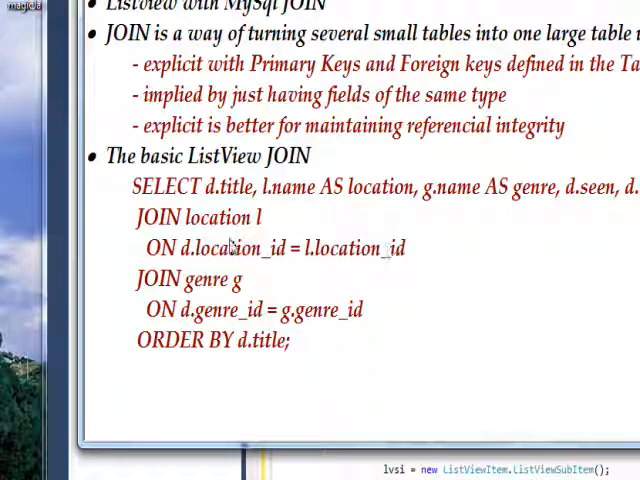
mouse_move(368, 200)
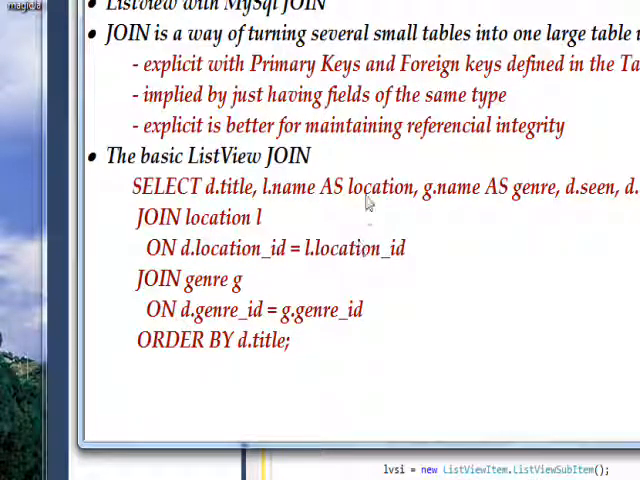
mouse_move(270, 318)
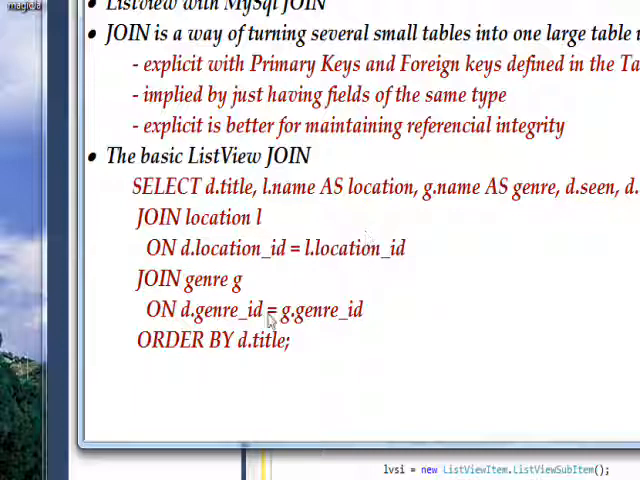
mouse_move(158, 292)
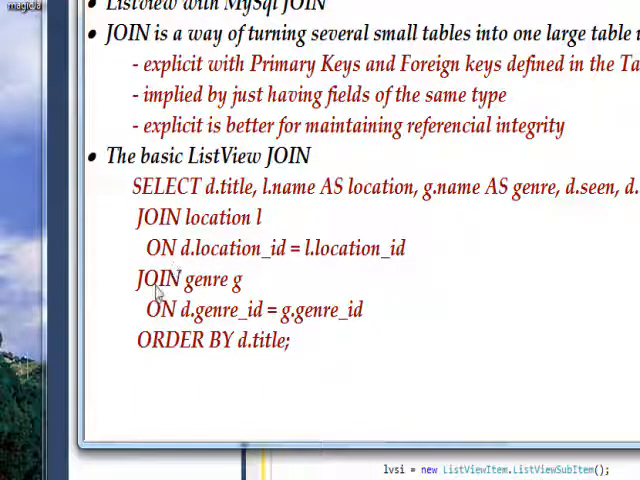
mouse_move(238, 284)
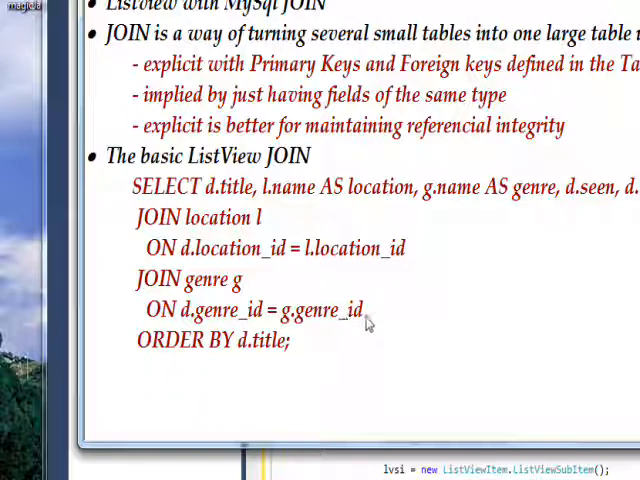
mouse_move(232, 318)
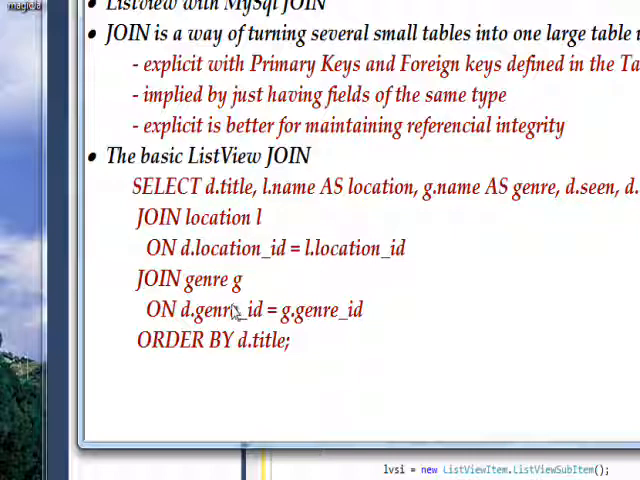
mouse_move(184, 348)
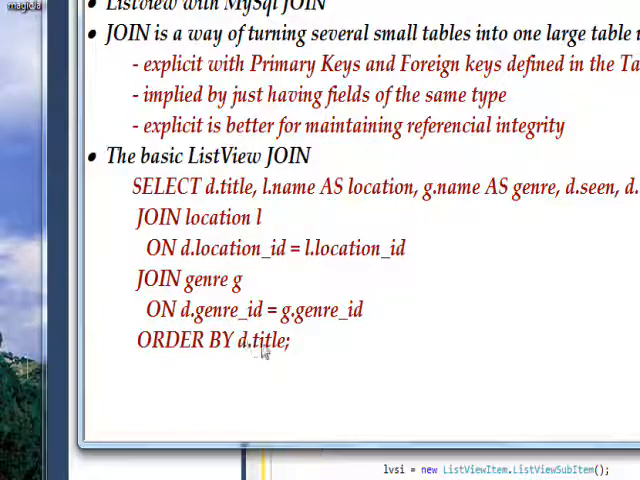
scroll("down", 3)
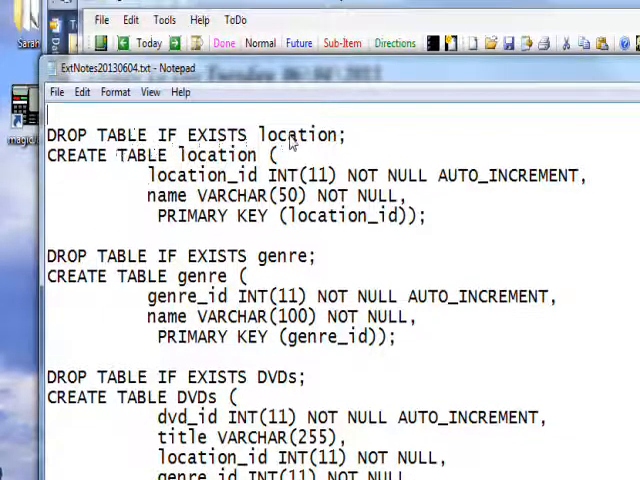
mouse_move(276, 262)
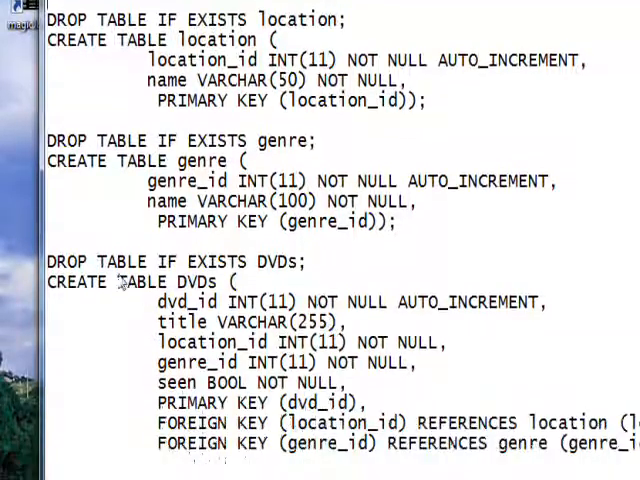
mouse_move(308, 276)
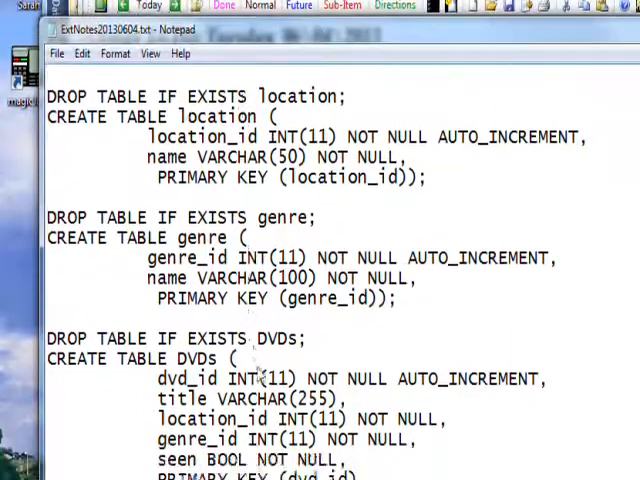
scroll("down", 3)
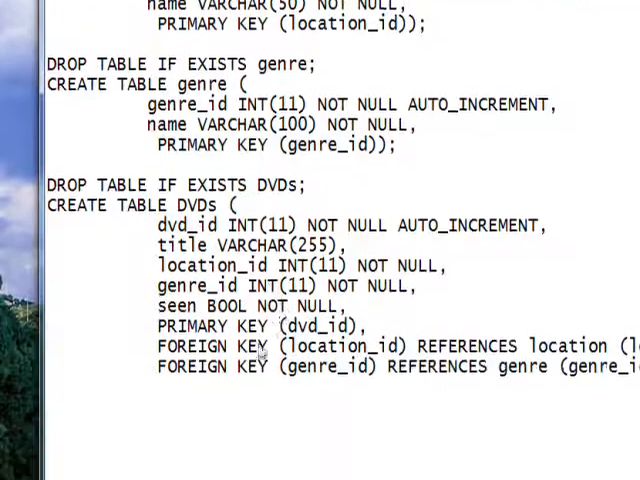
scroll("down", 3)
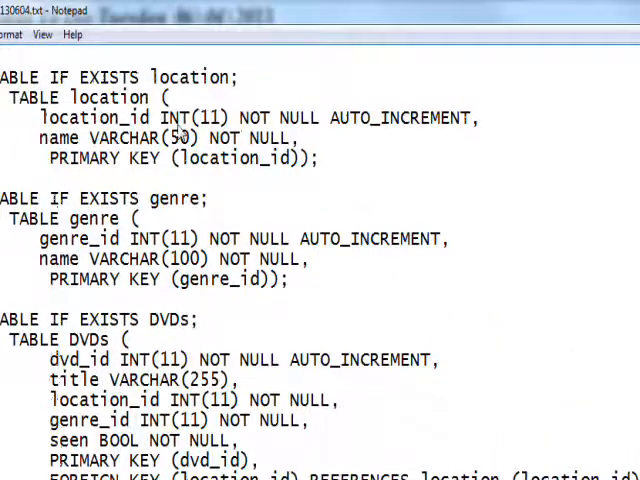
scroll("down", 3)
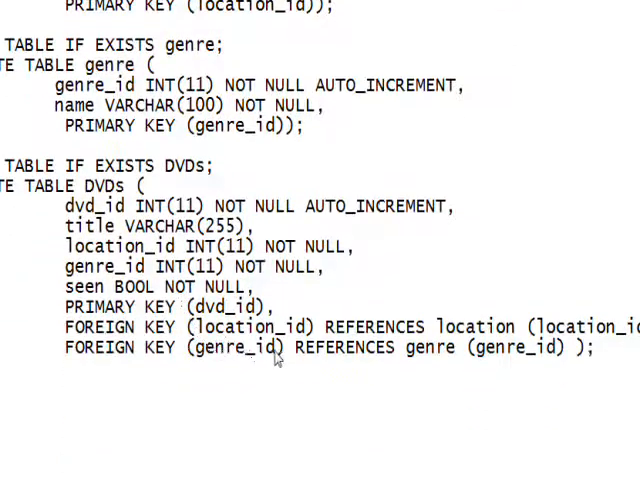
scroll("left", 3)
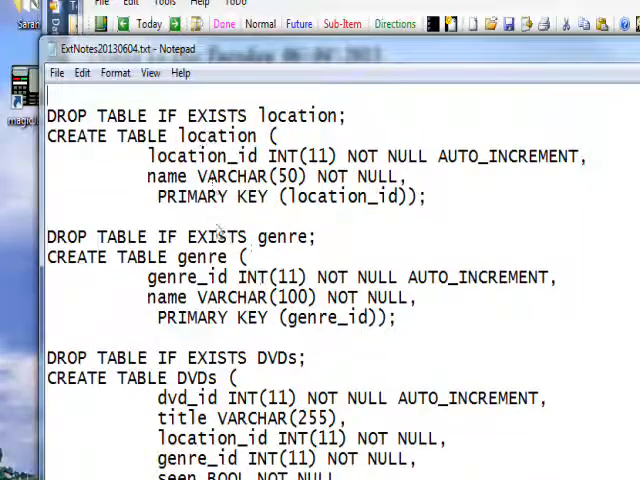
scroll("down", 3)
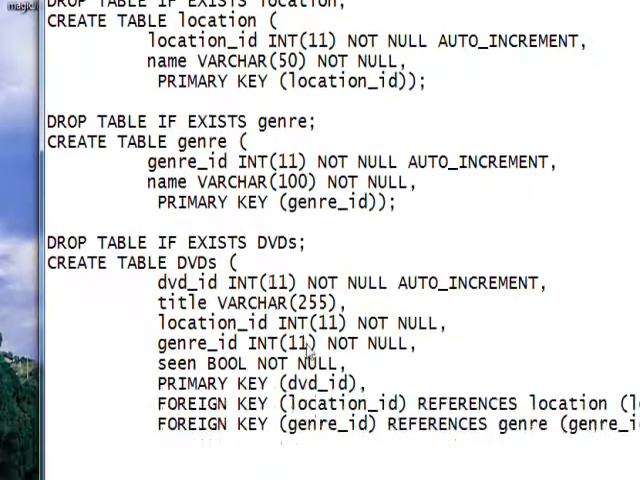
scroll("up", 3)
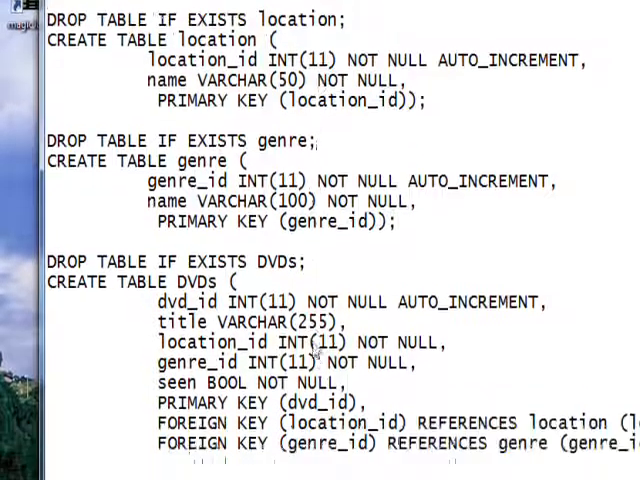
scroll("down", 3)
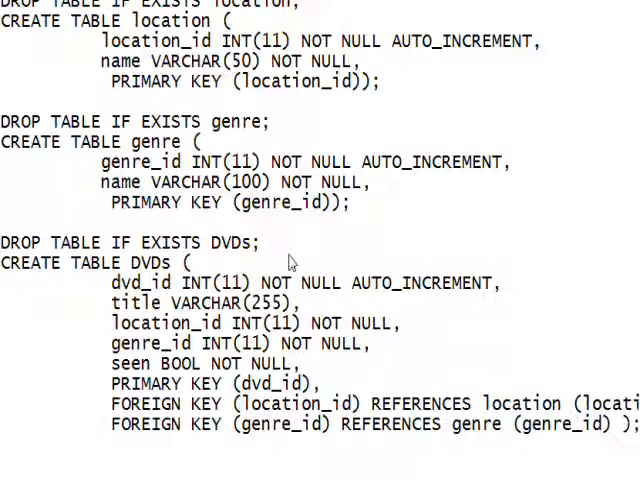
mouse_move(172, 172)
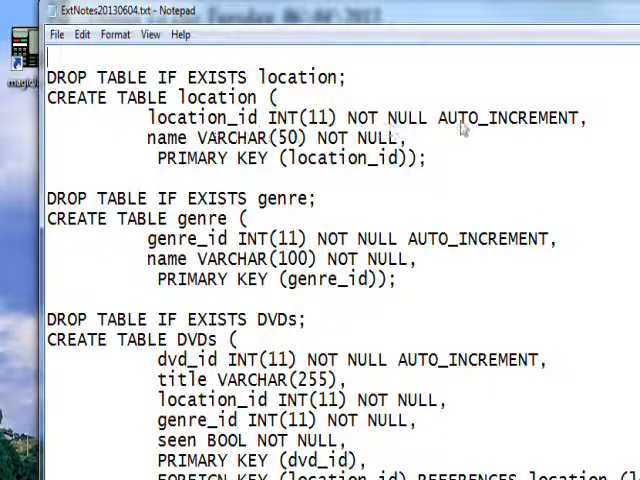
mouse_move(320, 196)
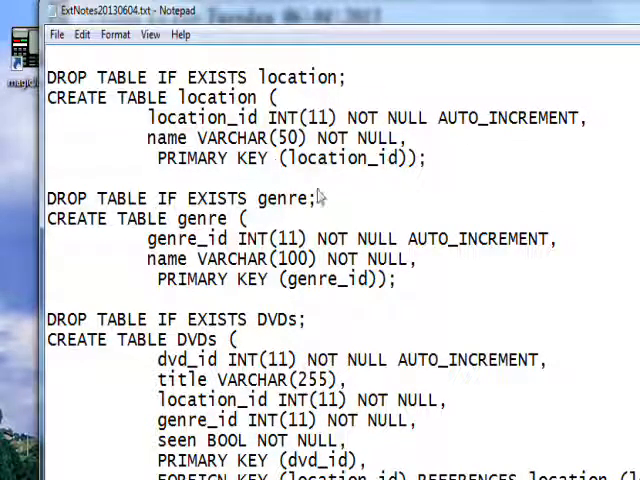
scroll("down", 3)
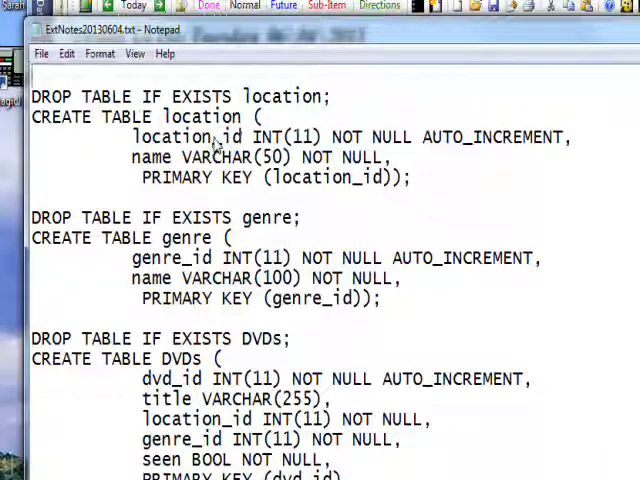
scroll("down", 3)
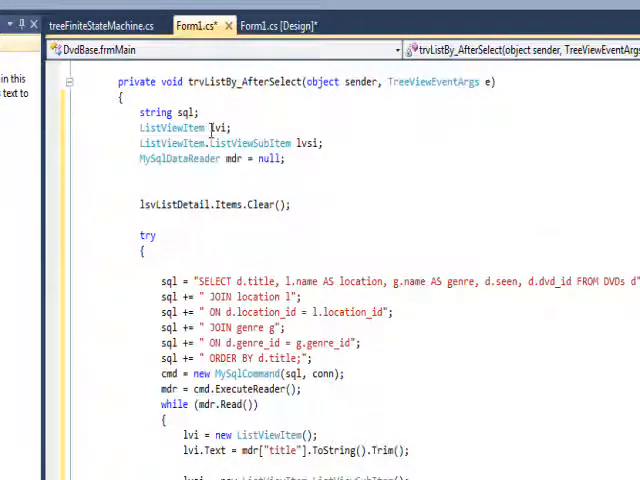
mouse_move(168, 142)
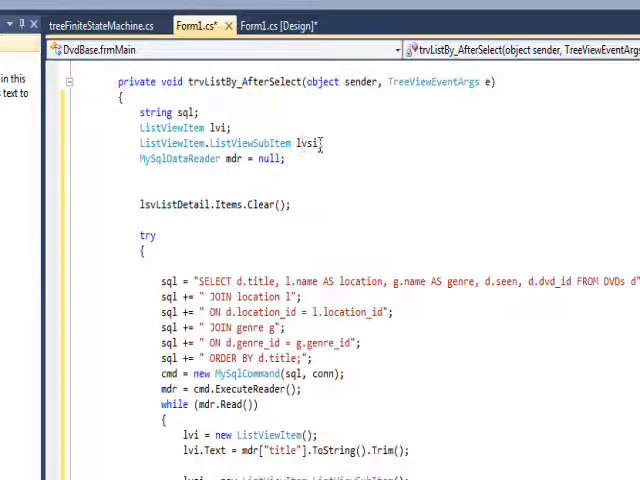
mouse_move(180, 160)
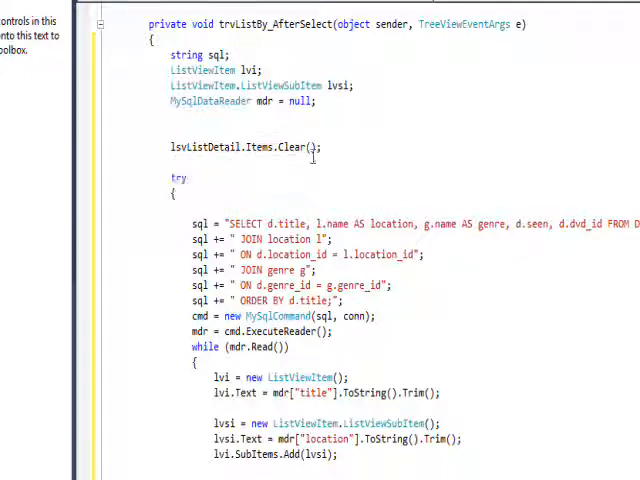
- Scroll through the trvListBy_AfterSelect handler's SQL query and ListView loop
scroll("down", 3)
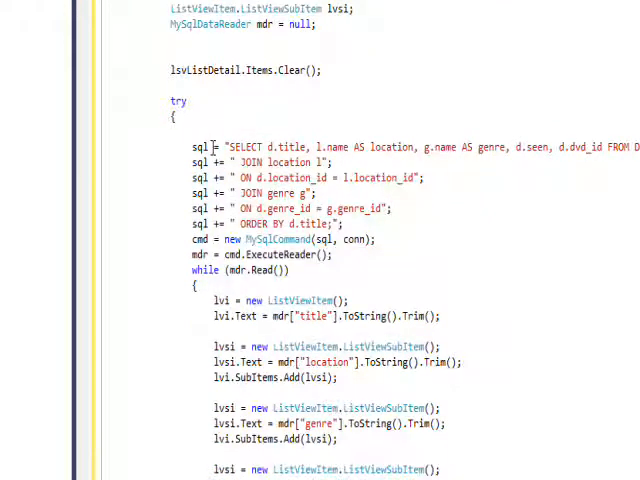
mouse_move(478, 148)
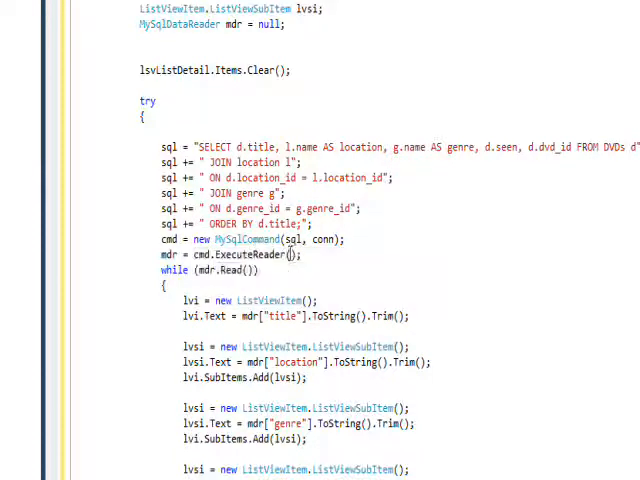
mouse_move(324, 240)
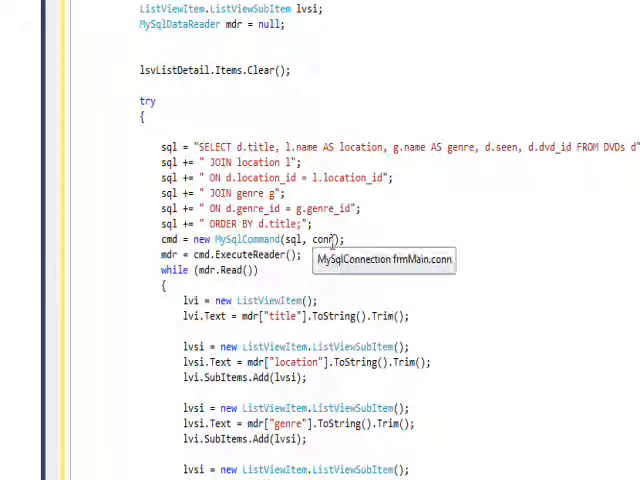
mouse_move(172, 254)
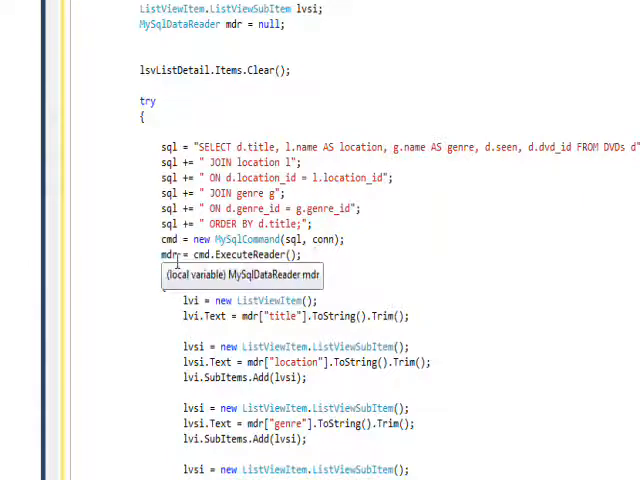
scroll("up", 3)
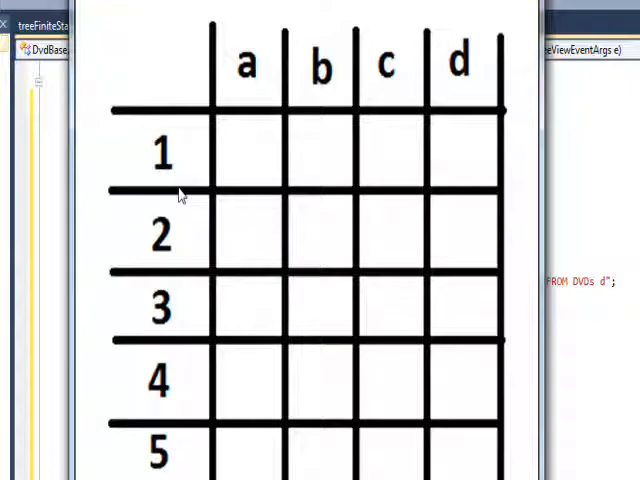
mouse_move(184, 168)
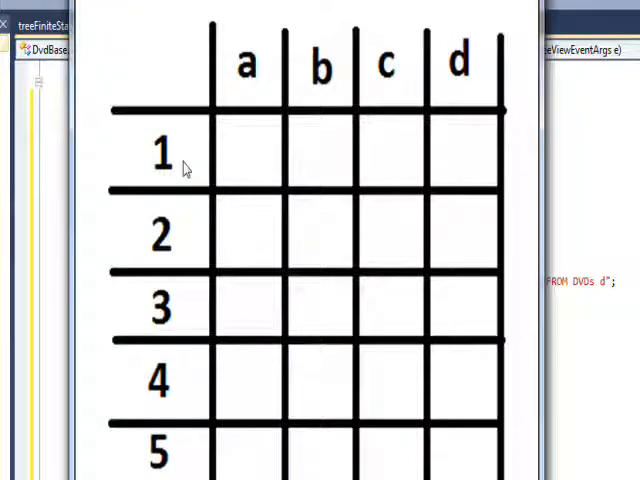
mouse_move(186, 246)
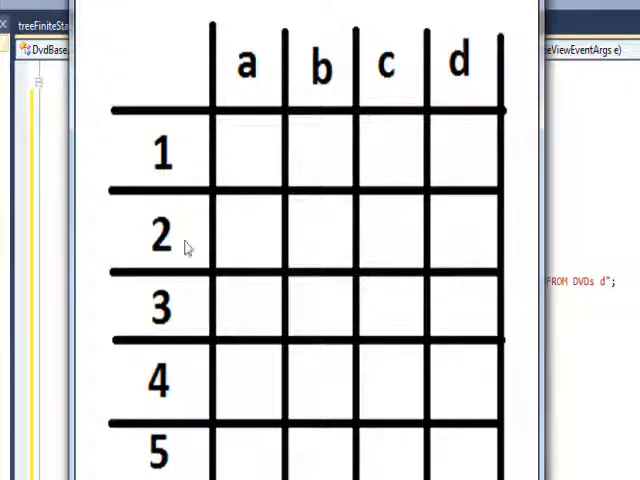
mouse_move(184, 278)
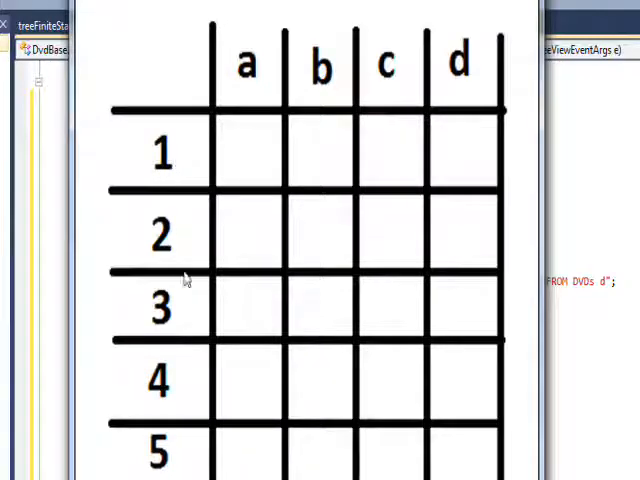
- Scroll the Database Table image showing columns a–d and rows 1–4
scroll("down", 3)
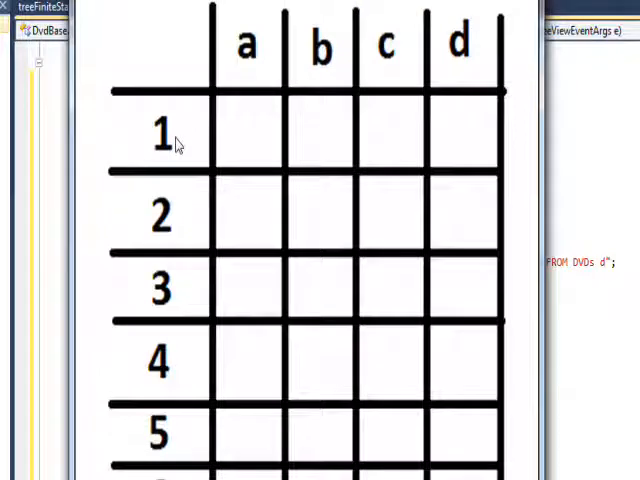
scroll("down", 3)
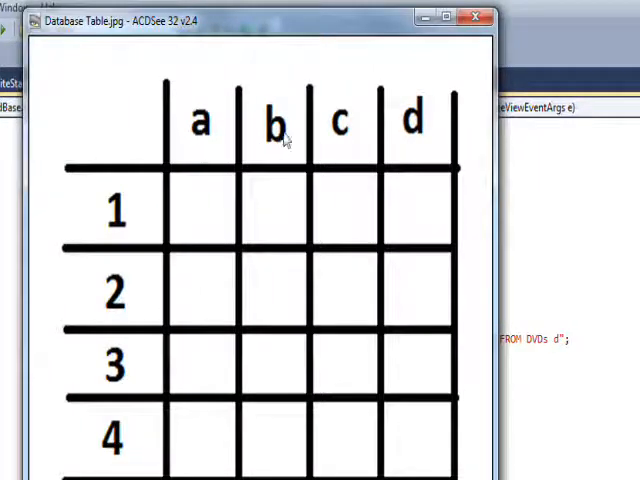
mouse_move(200, 144)
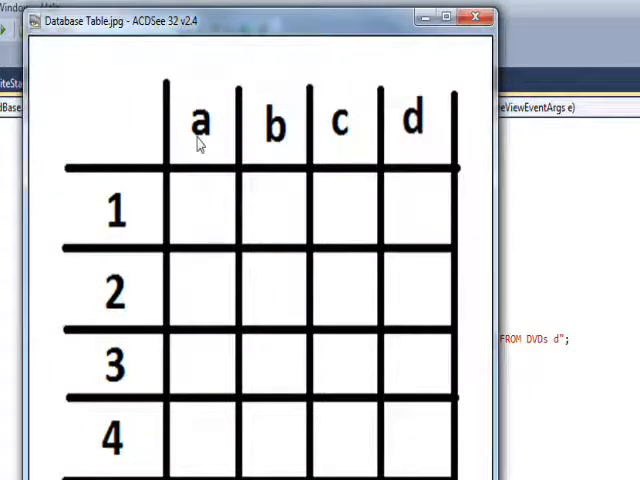
mouse_move(288, 138)
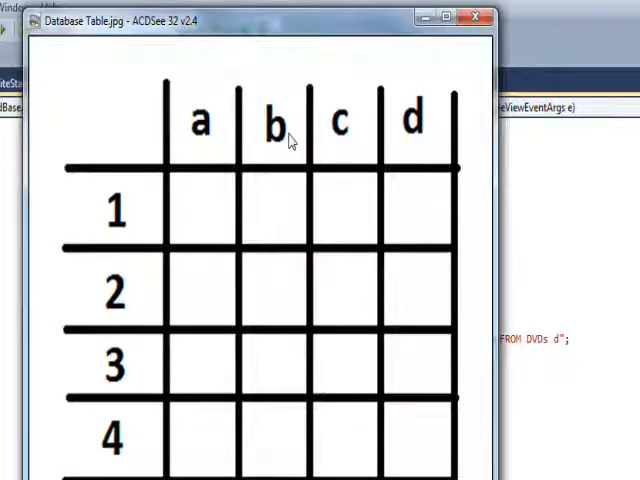
mouse_move(208, 138)
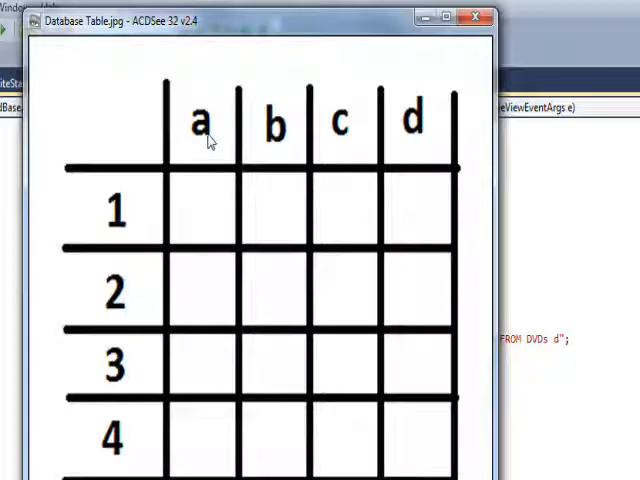
mouse_move(278, 144)
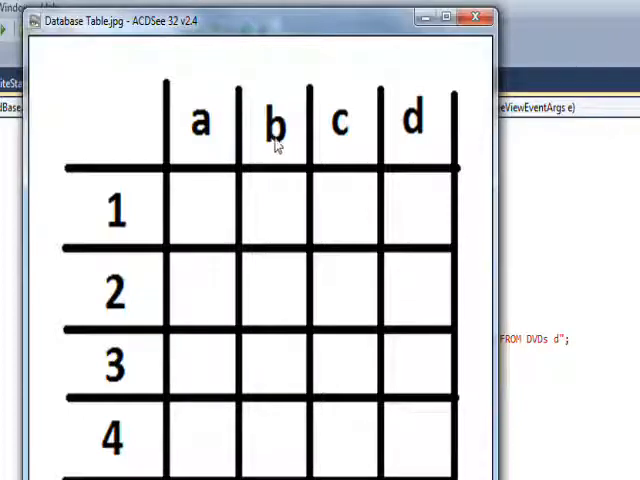
mouse_move(228, 148)
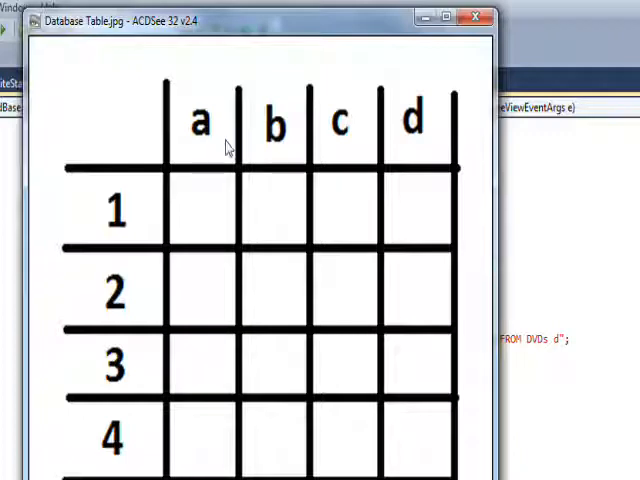
mouse_move(466, 152)
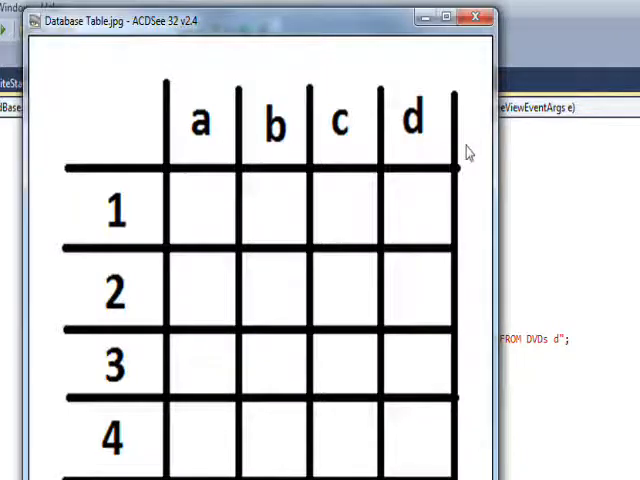
mouse_move(376, 156)
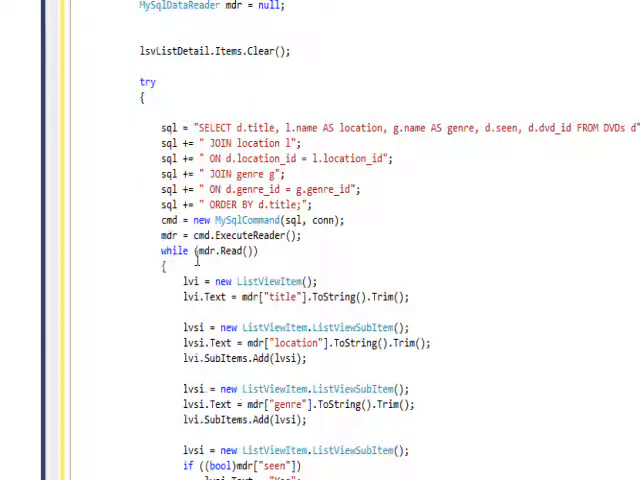
mouse_move(230, 250)
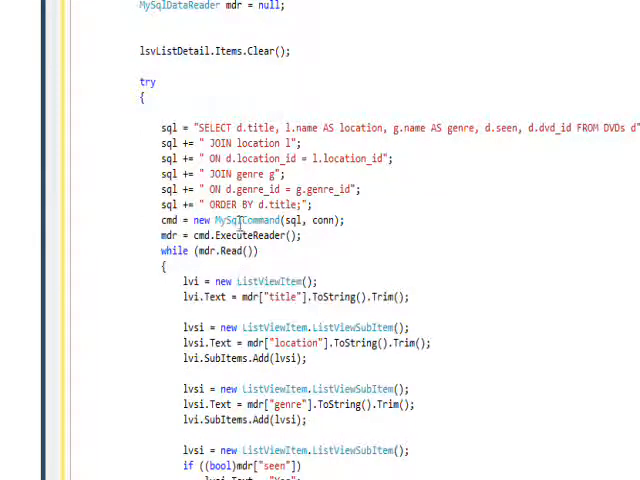
scroll("down", 3)
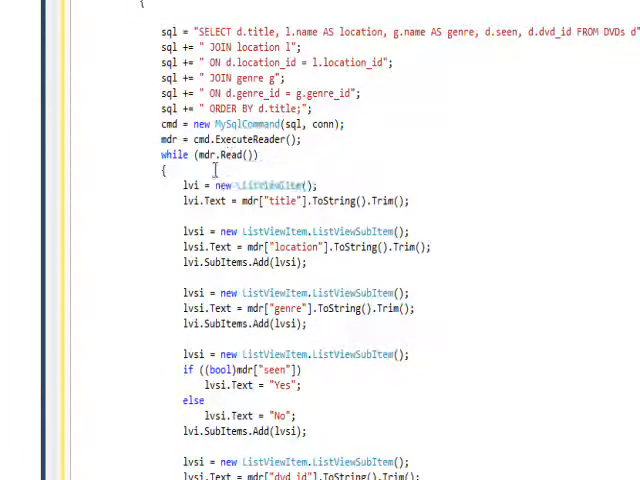
mouse_move(236, 184)
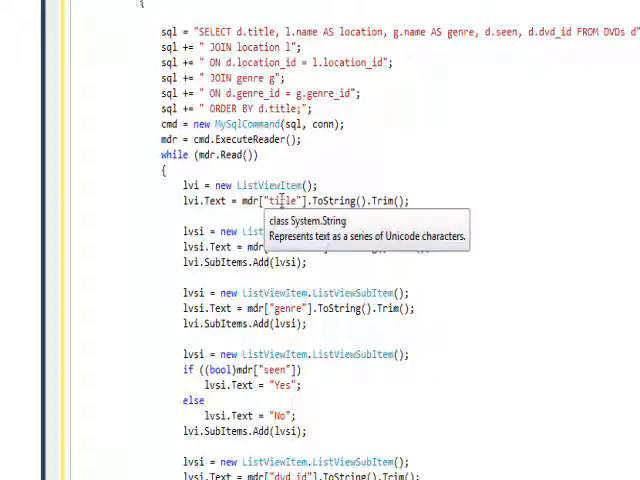
mouse_move(300, 200)
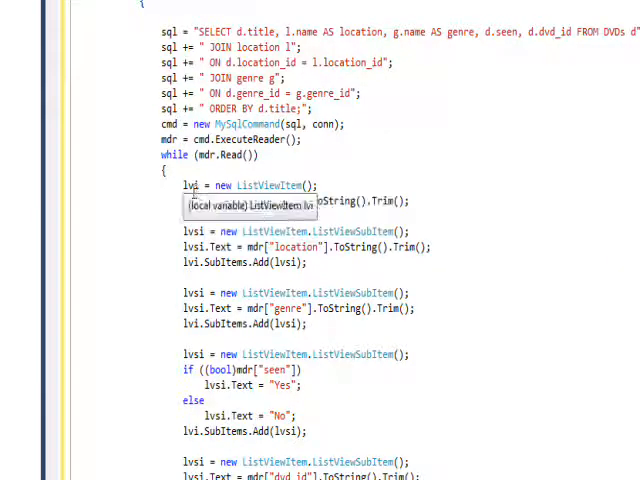
type("lvi.Text = mdr[\"title\"].ToString().Trim();")
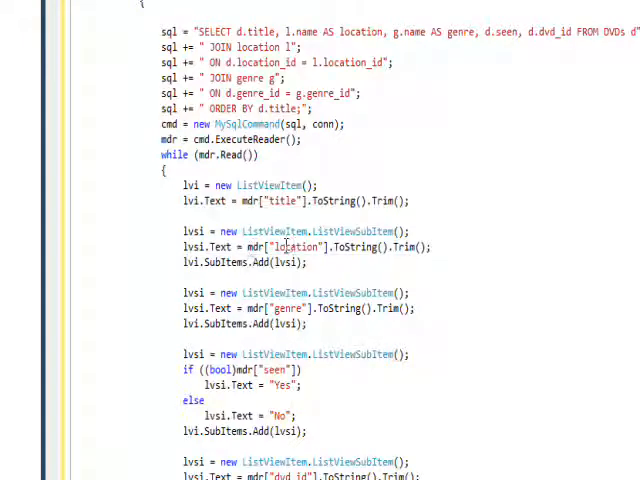
mouse_move(370, 246)
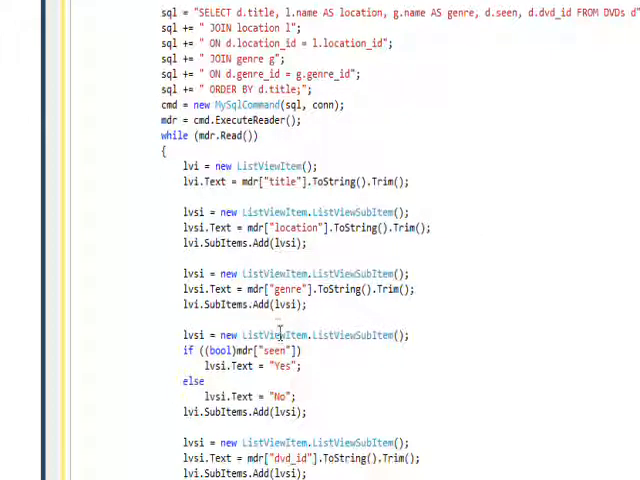
scroll("down", 3)
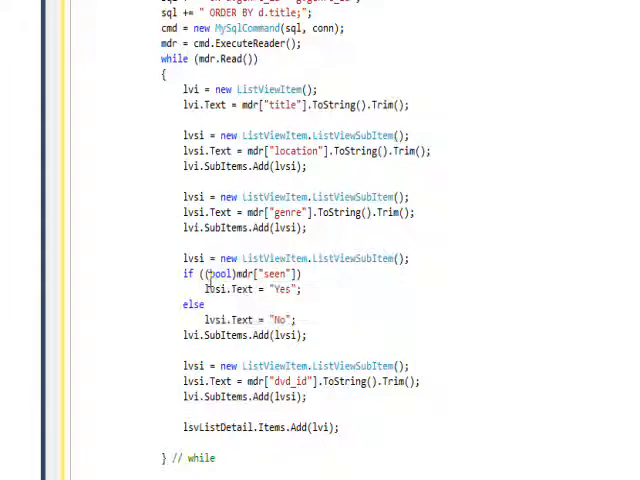
mouse_move(216, 288)
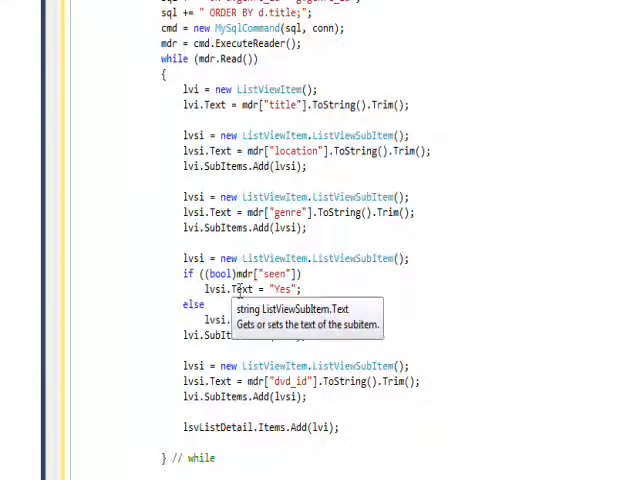
mouse_move(324, 272)
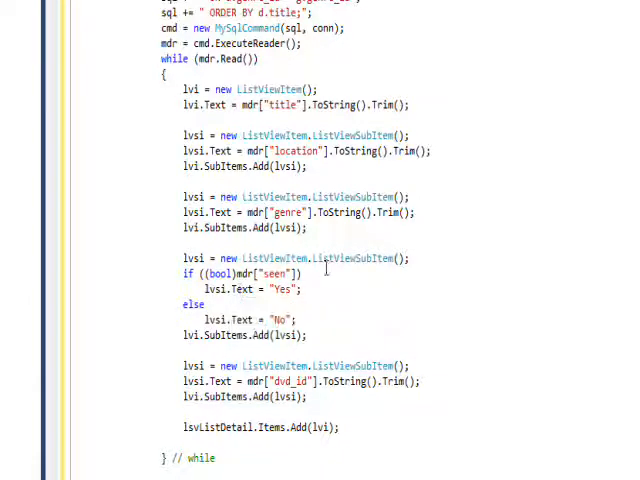
mouse_move(290, 288)
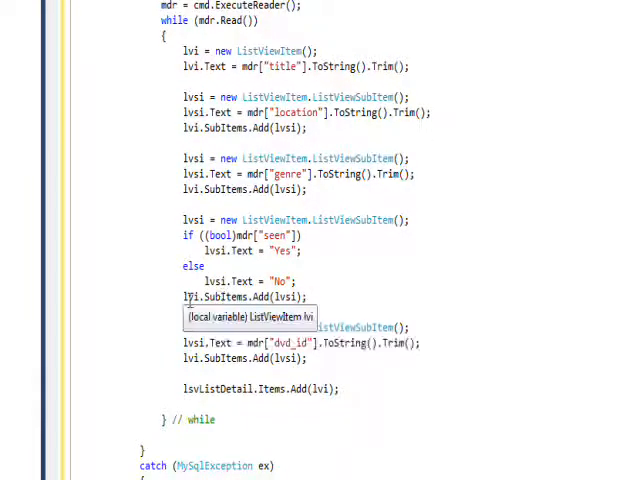
mouse_move(212, 344)
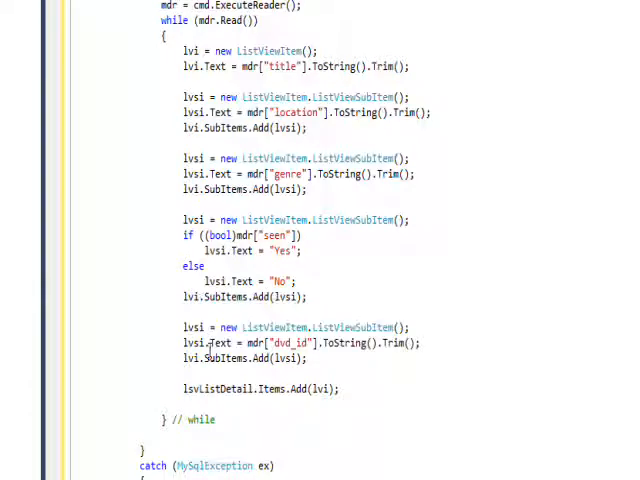
scroll("down", 3)
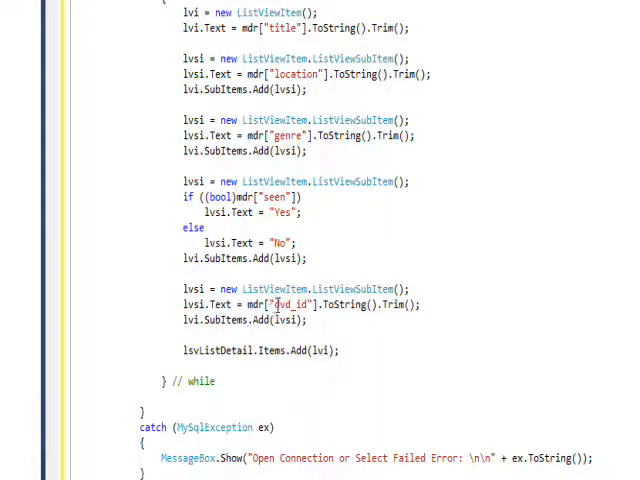
mouse_move(296, 304)
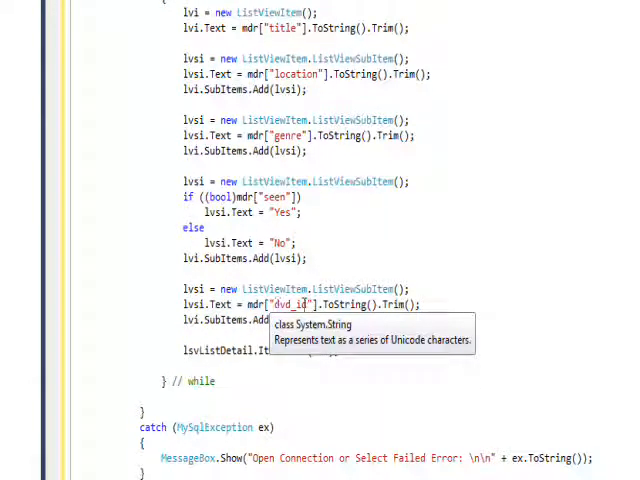
mouse_move(240, 320)
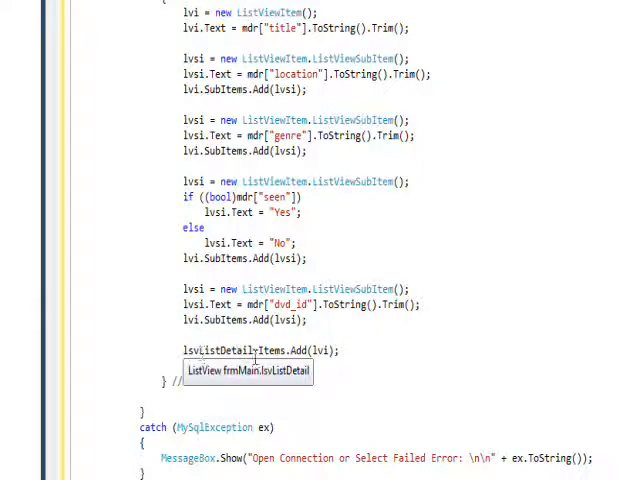
mouse_move(304, 350)
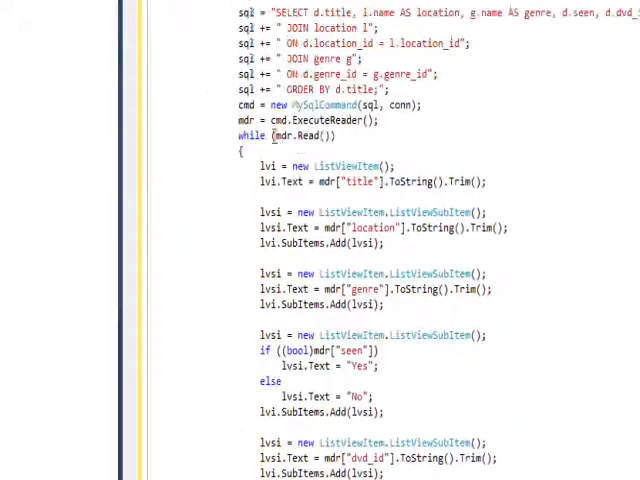
scroll("down", 3)
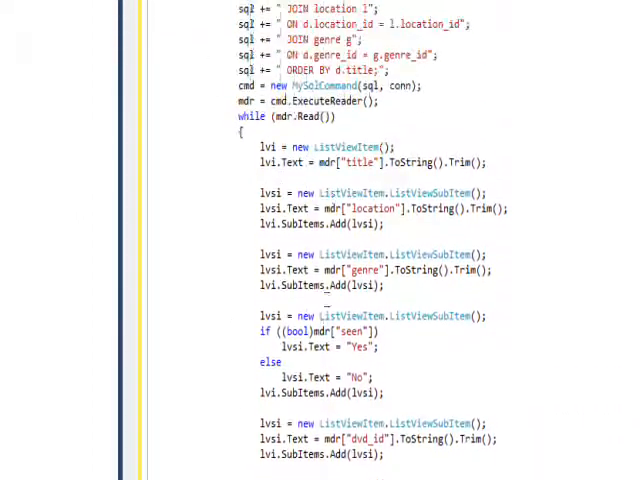
scroll("down", 3)
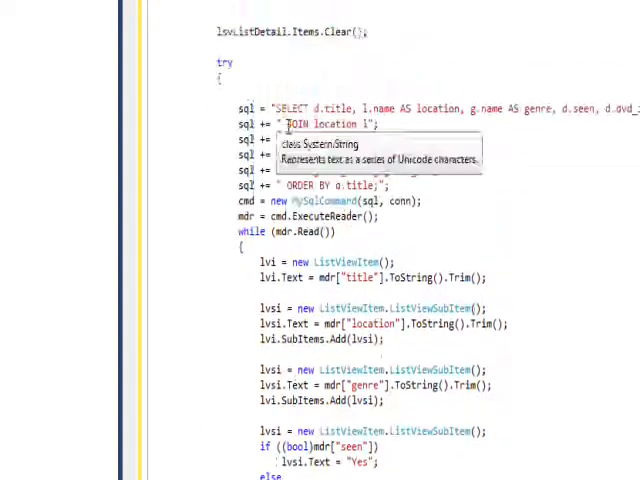
scroll("down", 3)
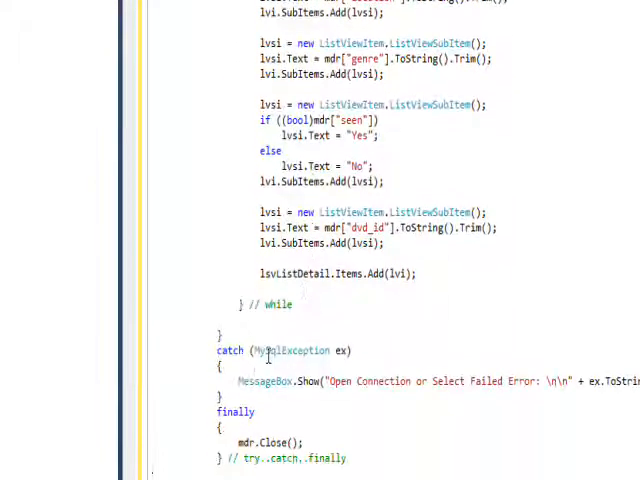
mouse_move(296, 350)
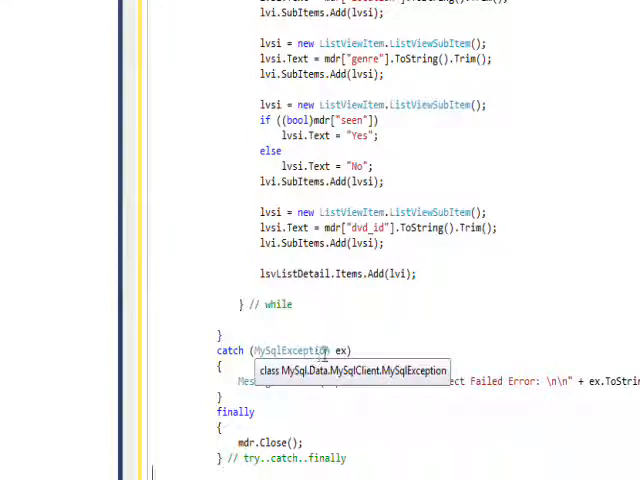
scroll("down", 3)
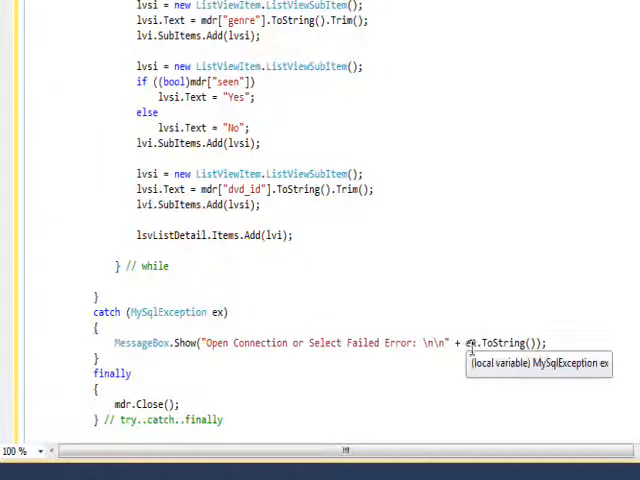
mouse_move(480, 342)
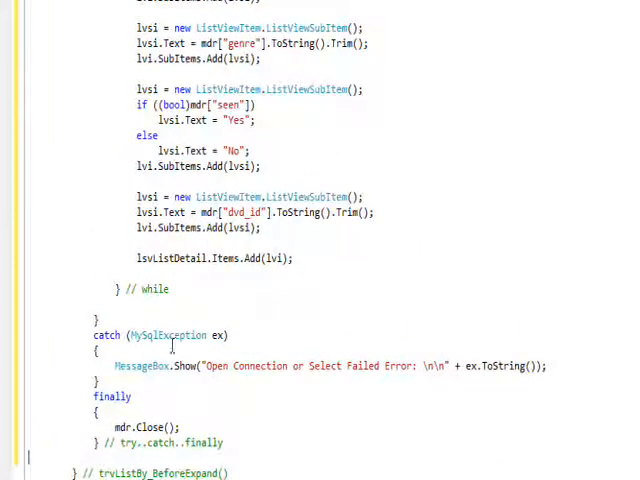
scroll("down", 3)
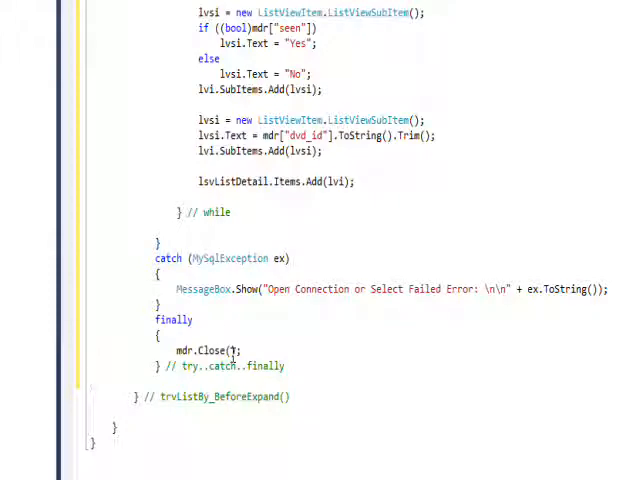
mouse_move(216, 180)
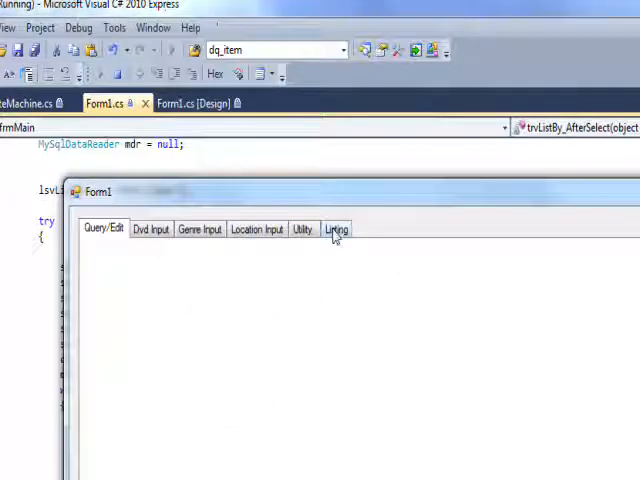
- Show the Listing tab, expand List All DVDs, and select a genre to fill the list view
left_click(336, 228)
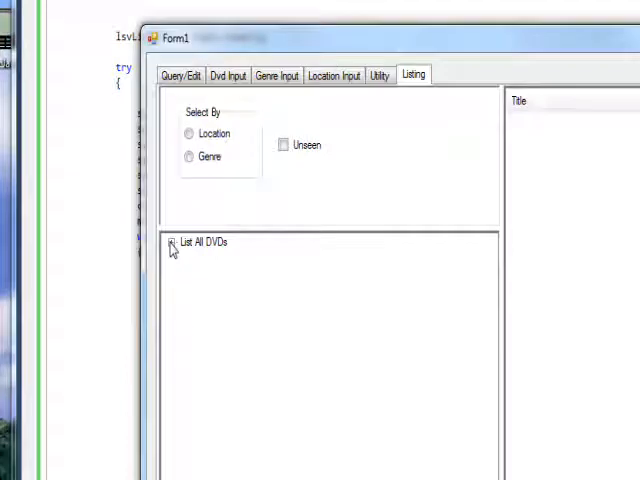
left_click(170, 242)
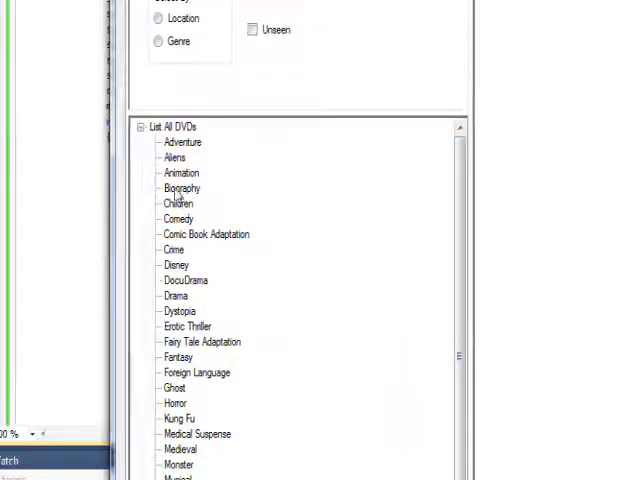
left_click(180, 172)
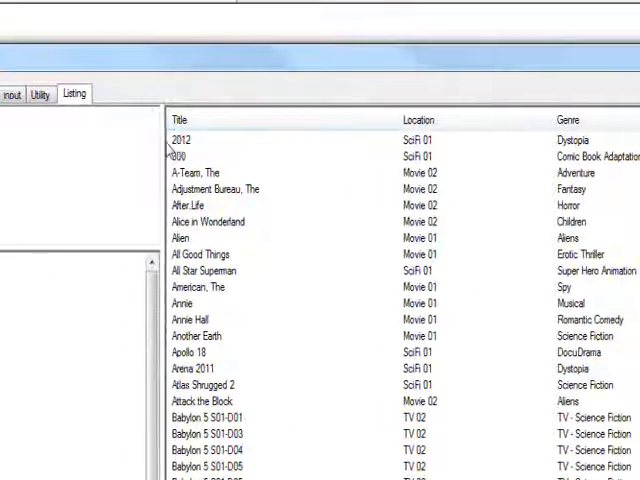
mouse_move(422, 140)
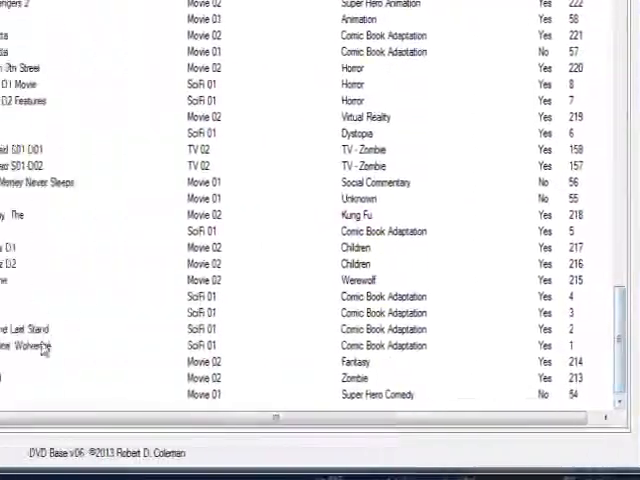
scroll("right", 3)
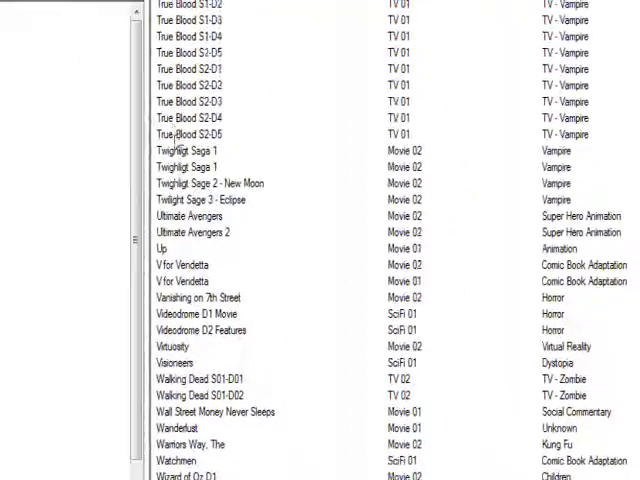
scroll("up", 3)
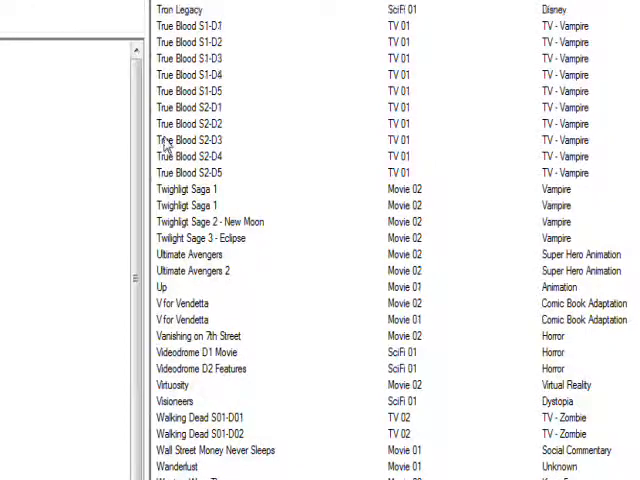